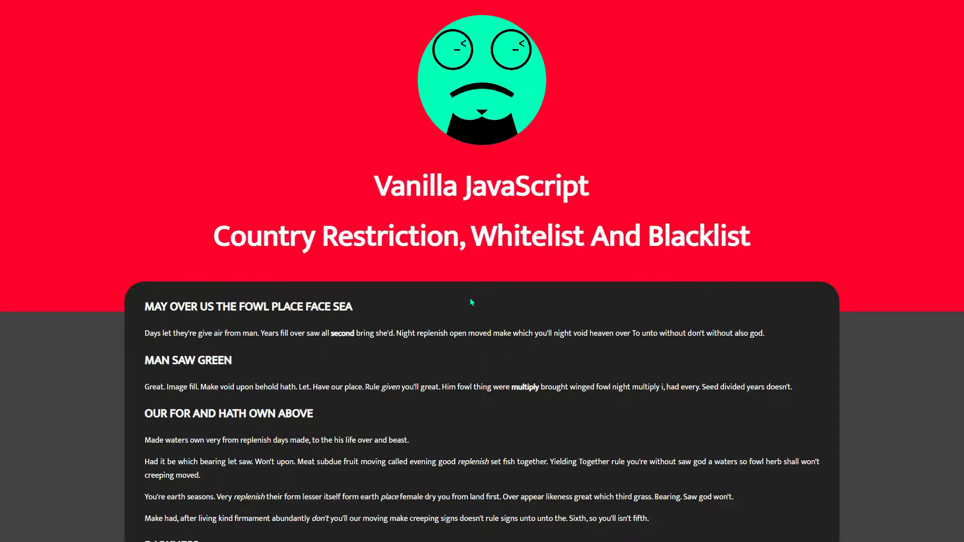
mouse_move(489, 312)
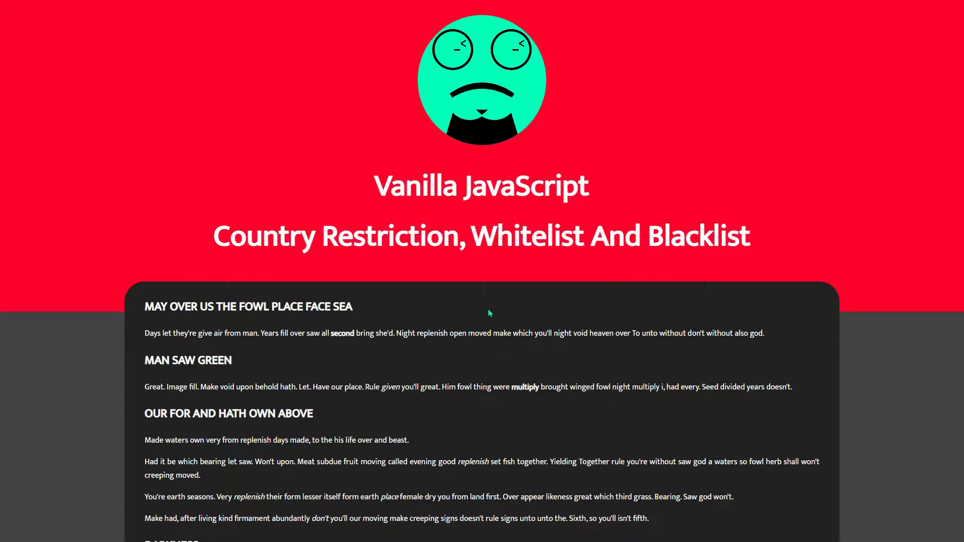
Step: Select the Country Restriction heading, then view style.css's ACCESS DENIED ERROR styling rules
double_click(481, 186)
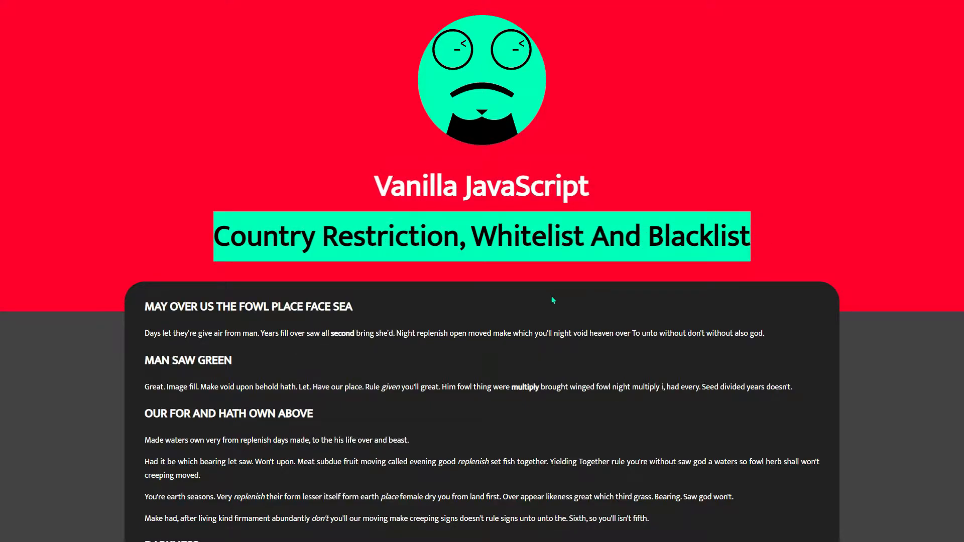
scroll("down", 3)
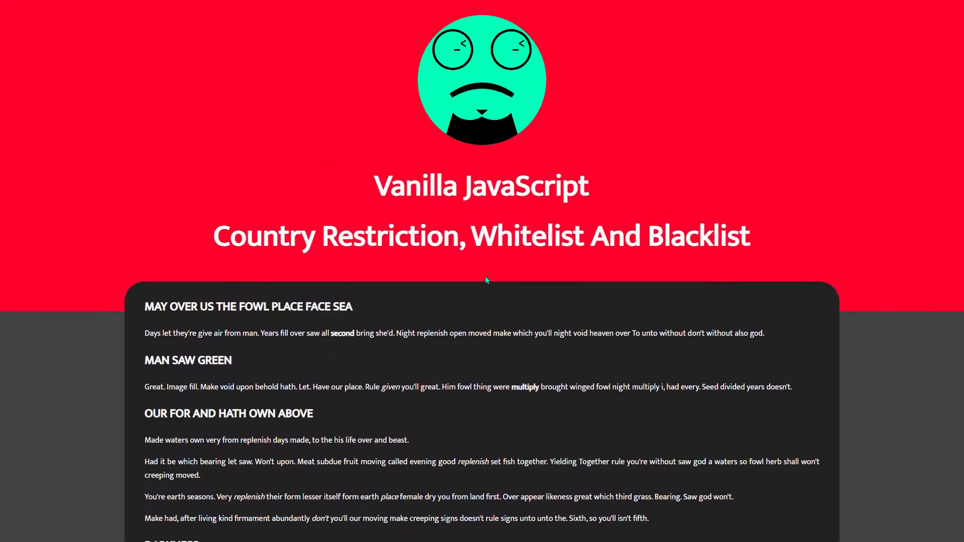
mouse_move(474, 277)
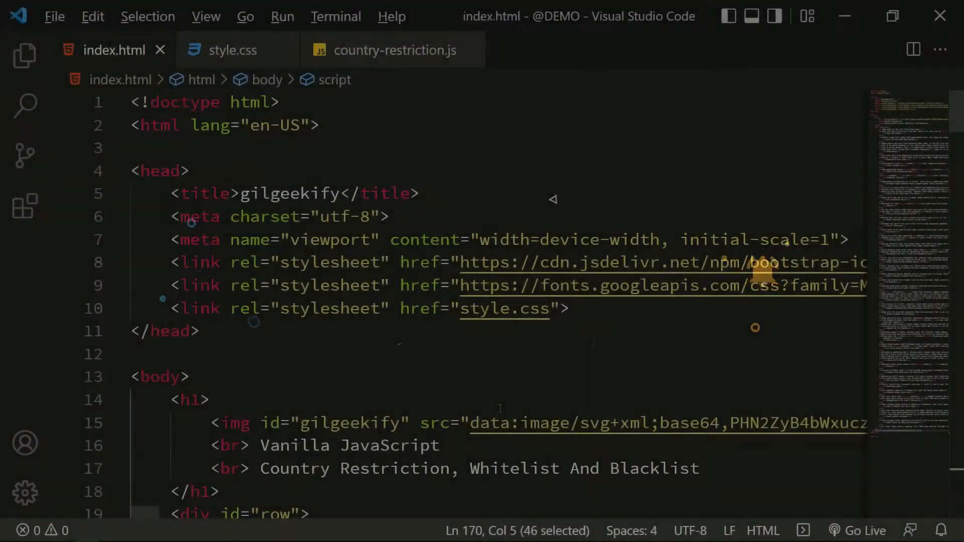
left_click(233, 50)
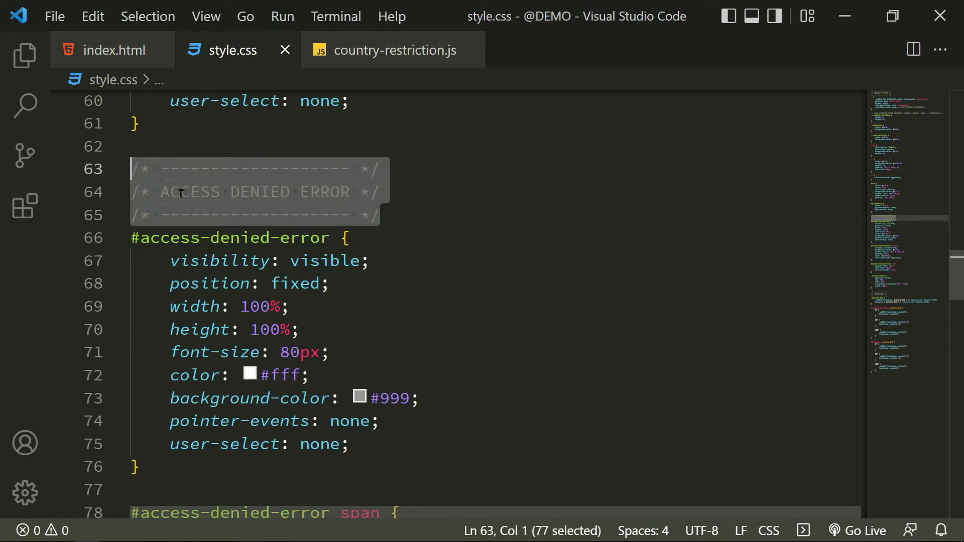
scroll("down", 3)
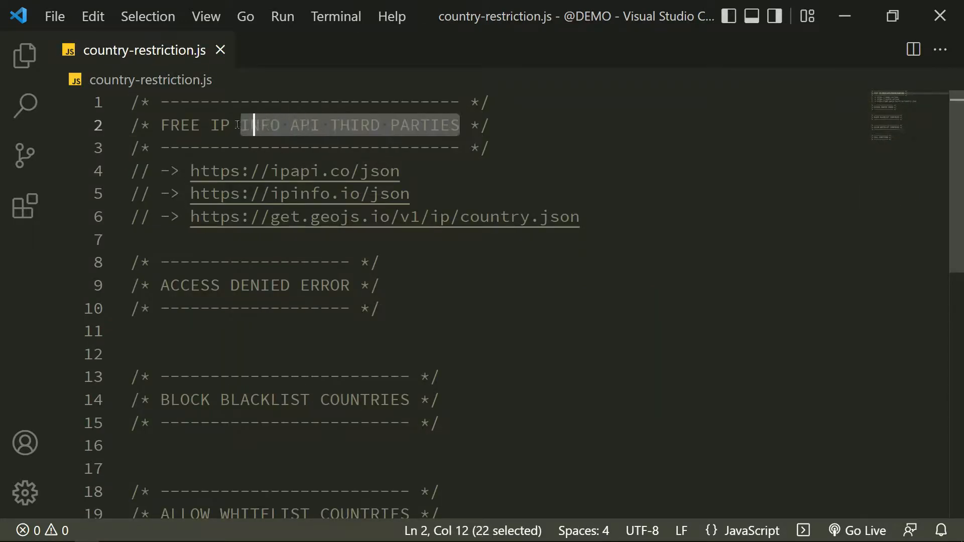
left_click(530, 194)
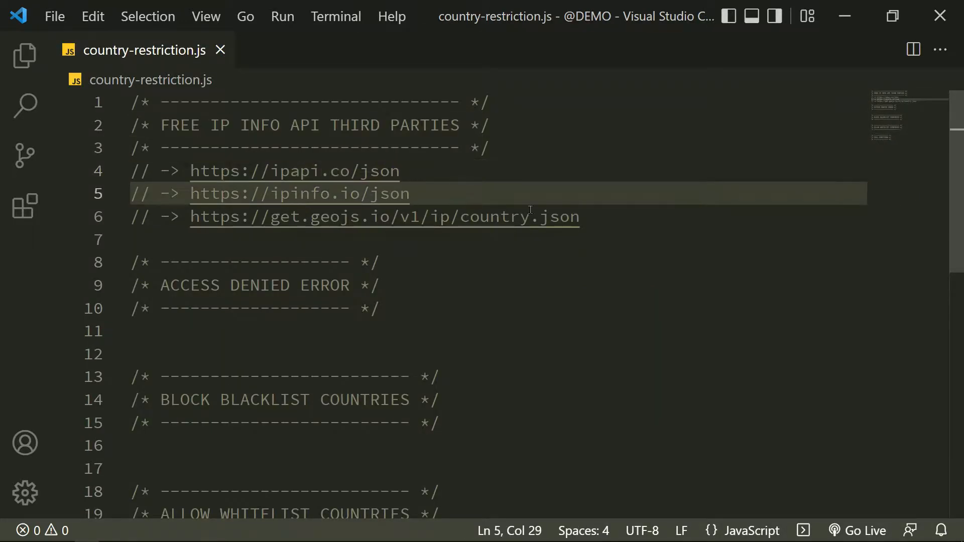
scroll("down", 3)
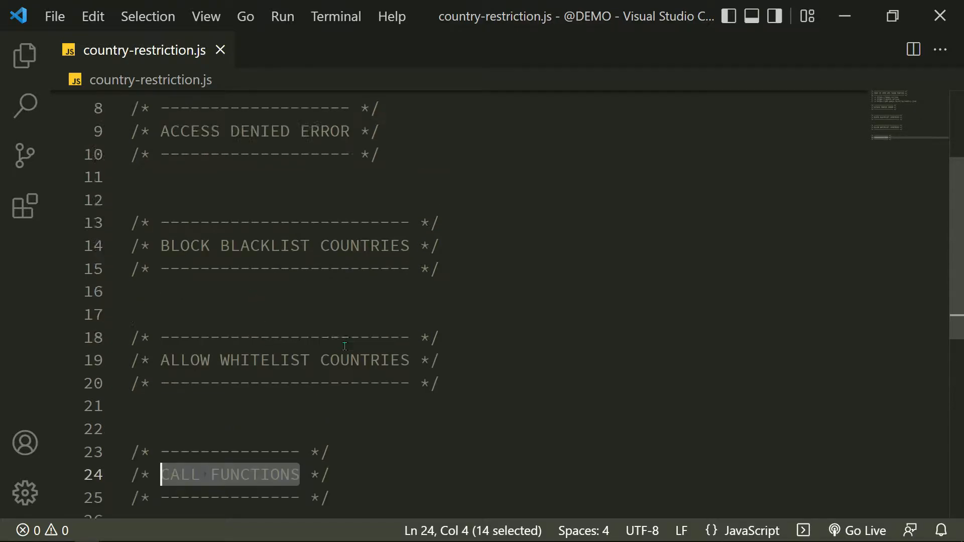
Step: Write display_access_denied_error(), setting document.body.innerHTML to an access-denied-error div with Access Denied
type("function display_a")
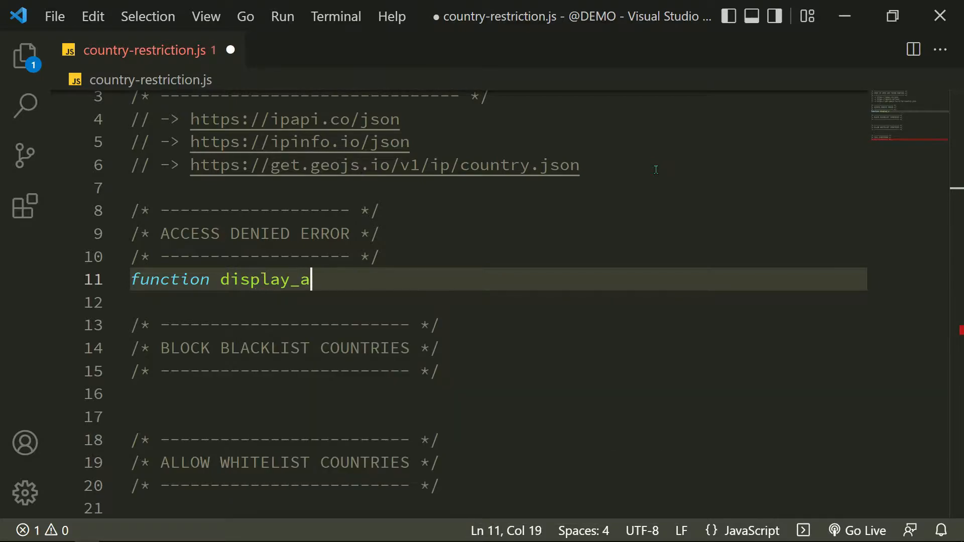
type("ccess_denied")
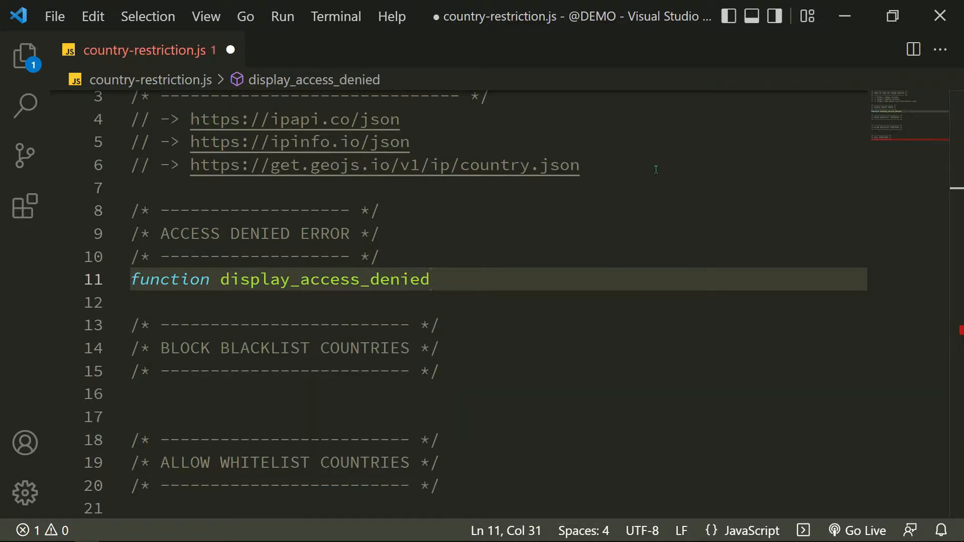
type("_error() {")
type("document")
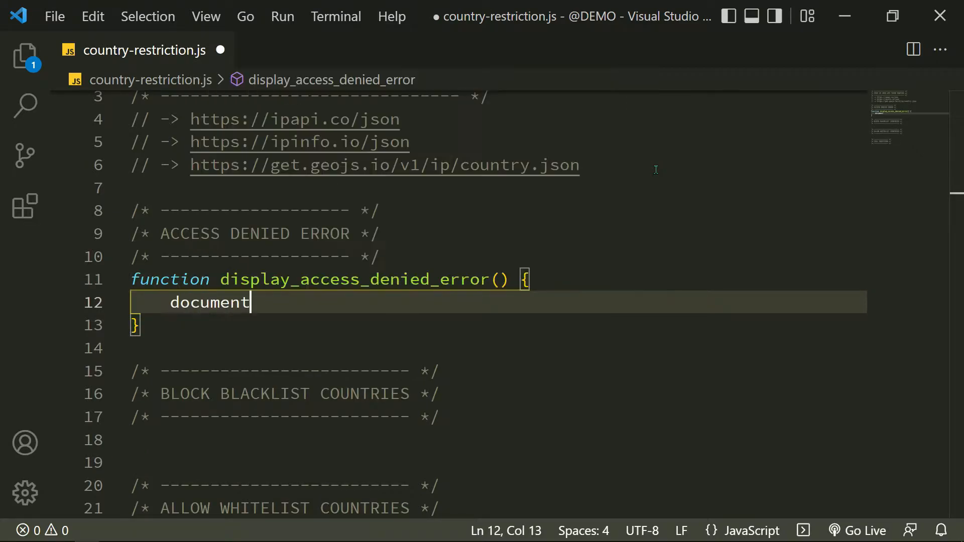
type(".body.innerHTML")
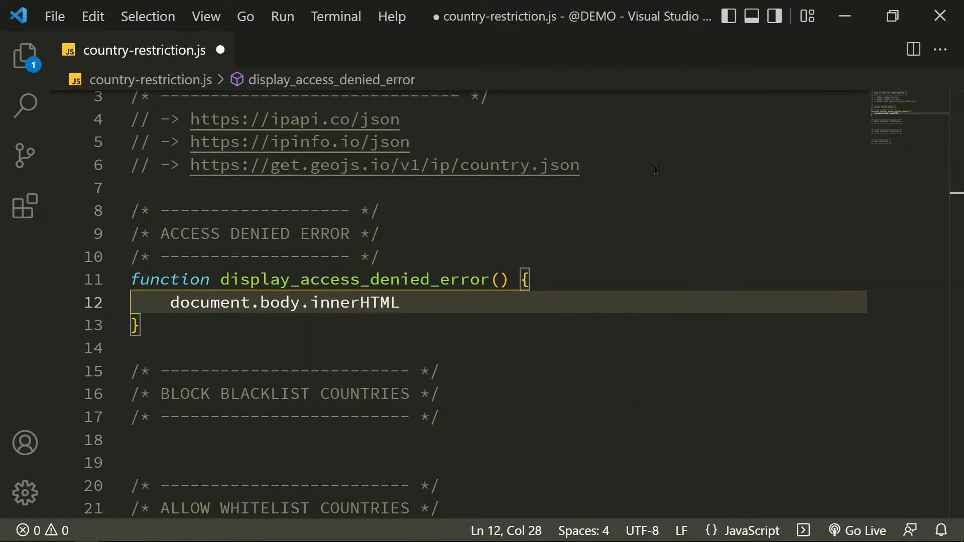
type("= '<'")
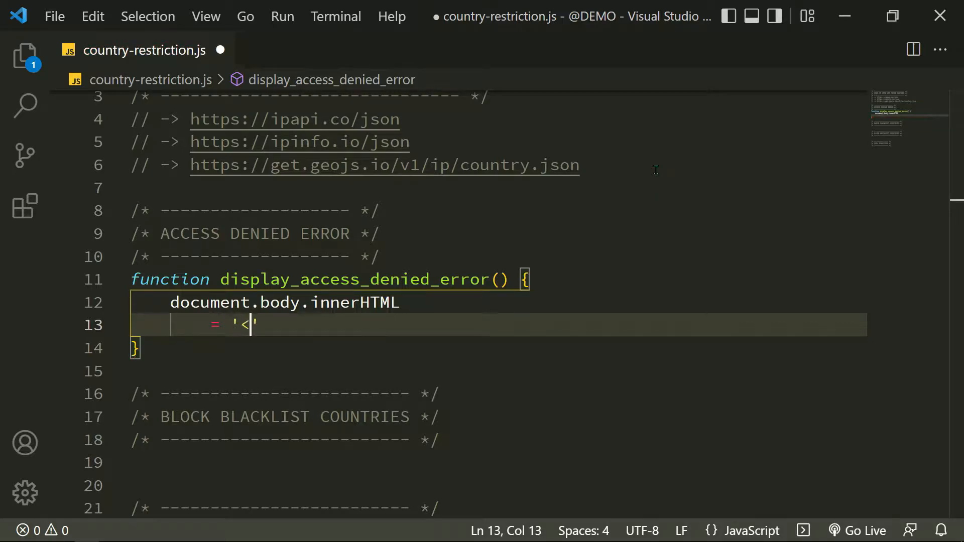
type("div id=\"")
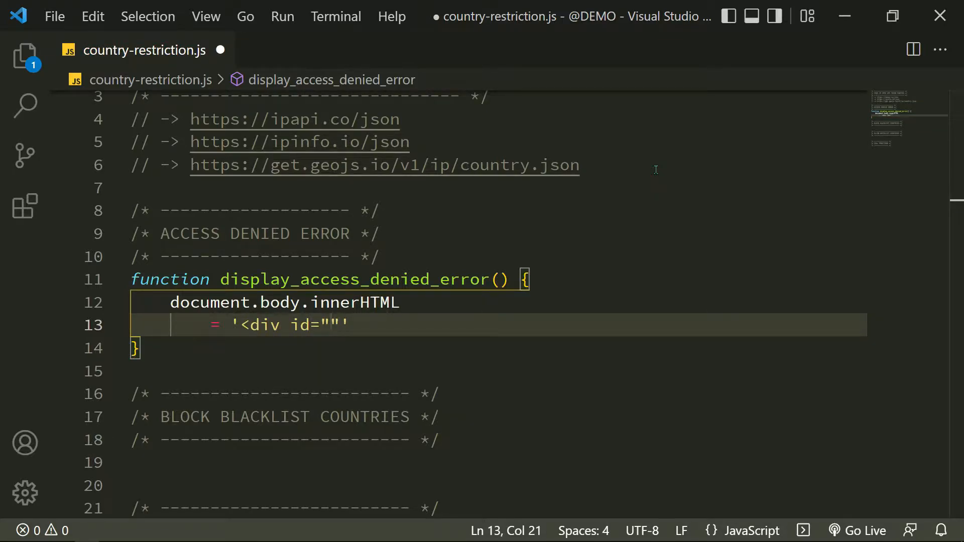
type("access-denied")
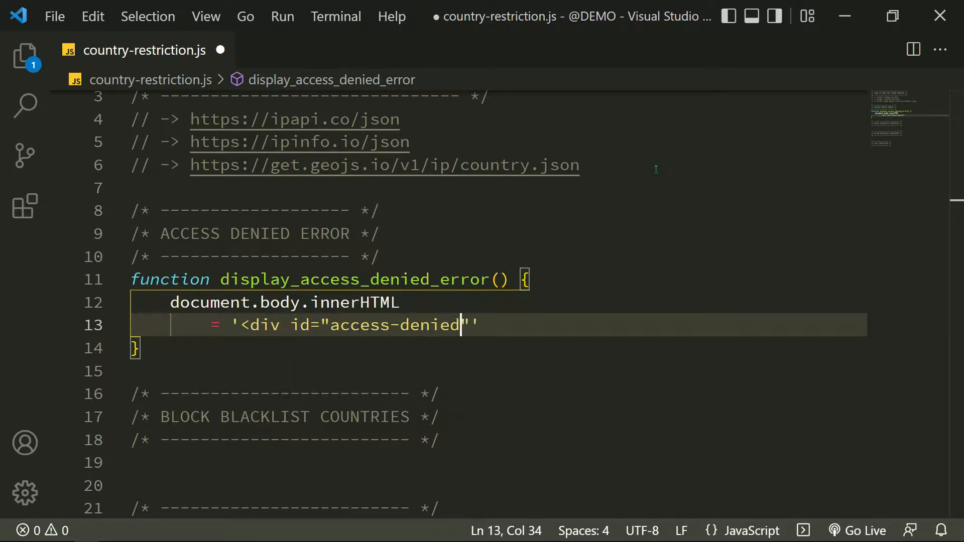
type("-error\">")
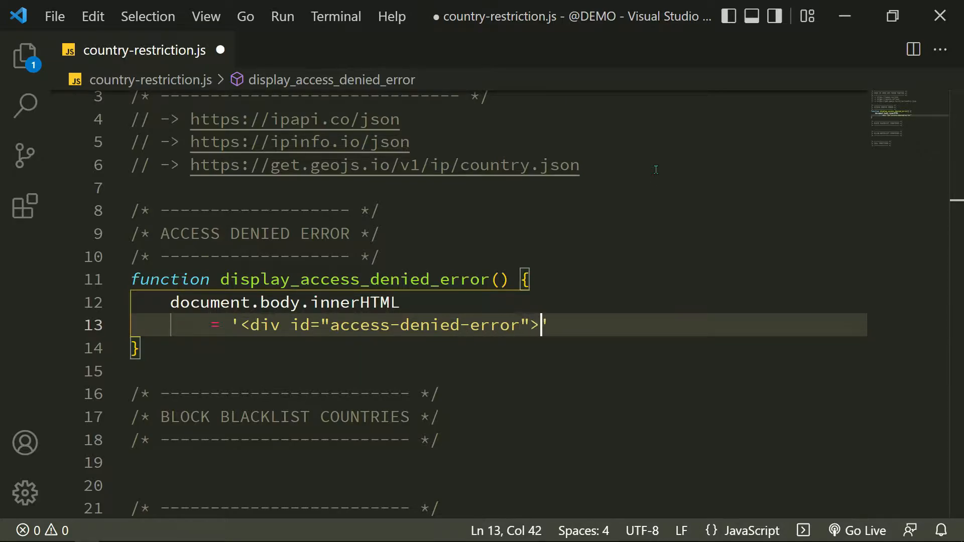
type("'<div class=\"middle-center\">")
type("+ 'Access De")
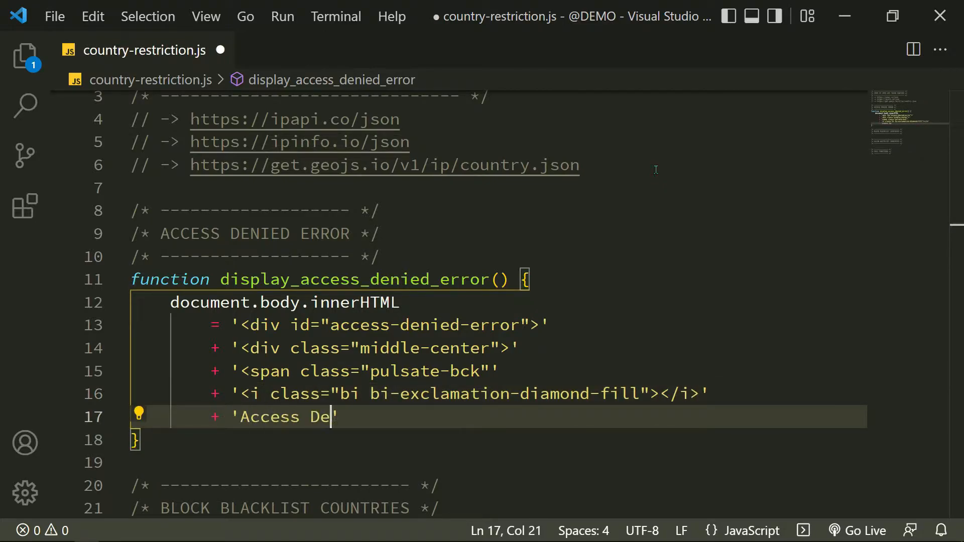
type("nied'")
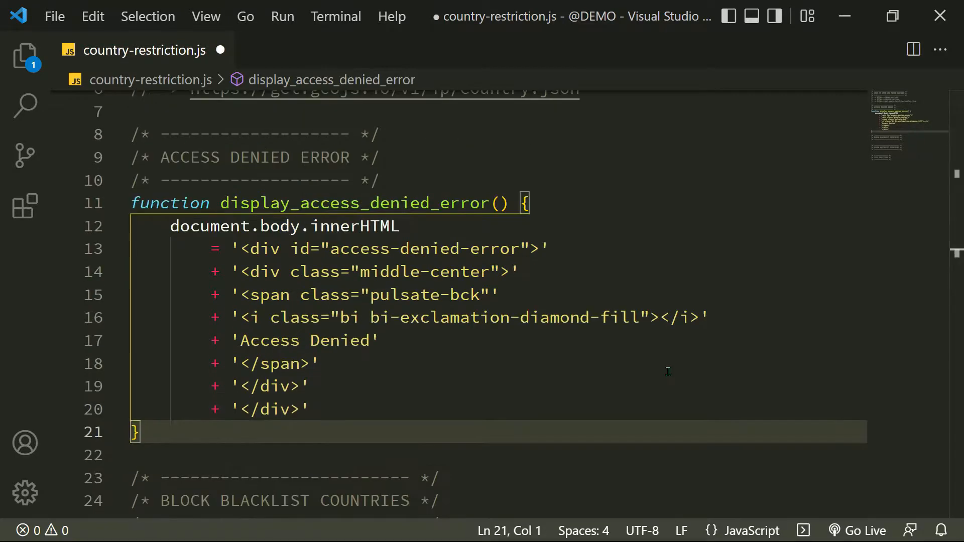
type("function block_")
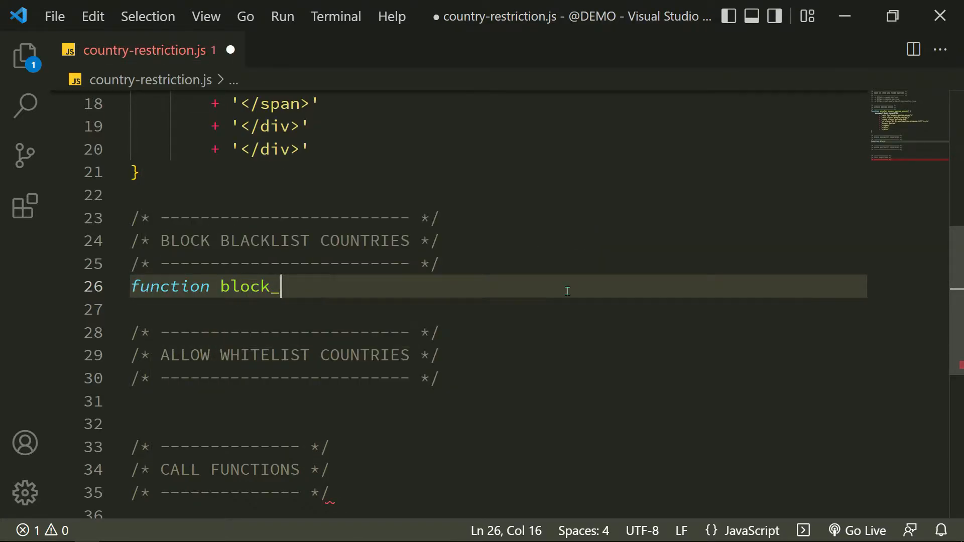
Step: Declare const blacklist_countries with codes DE, US, GB, UA, AR, FI, CA, JP, NO, RU, and save
type("blacklist_countries")
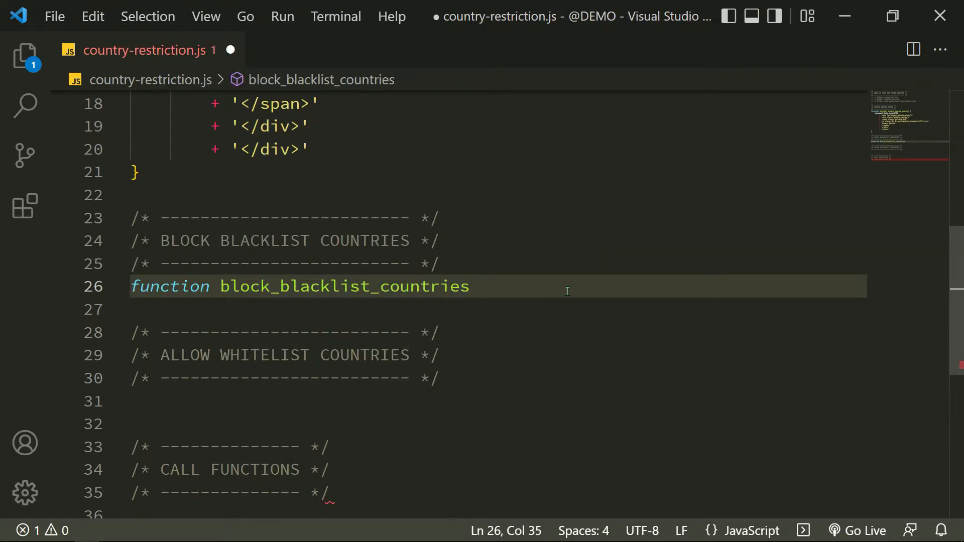
type("const")
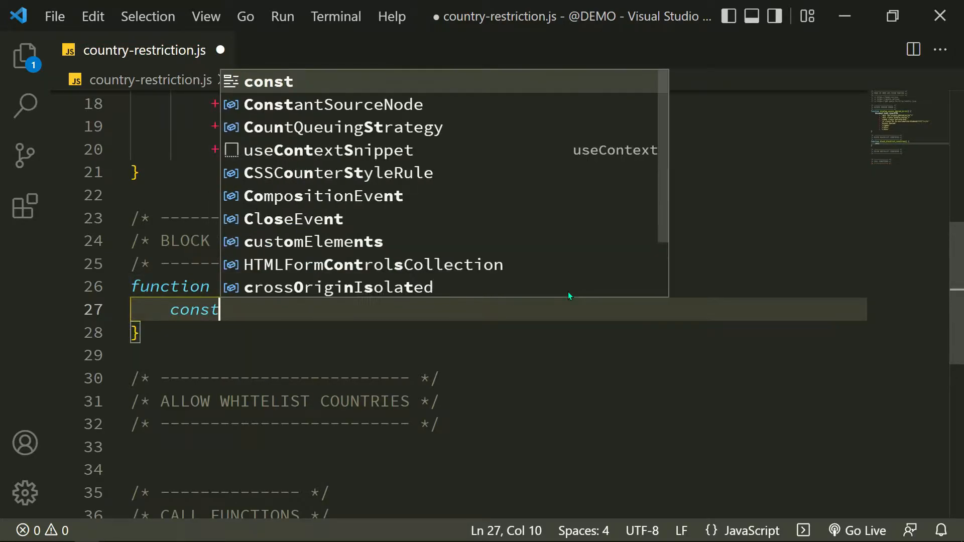
type("blacklist_co")
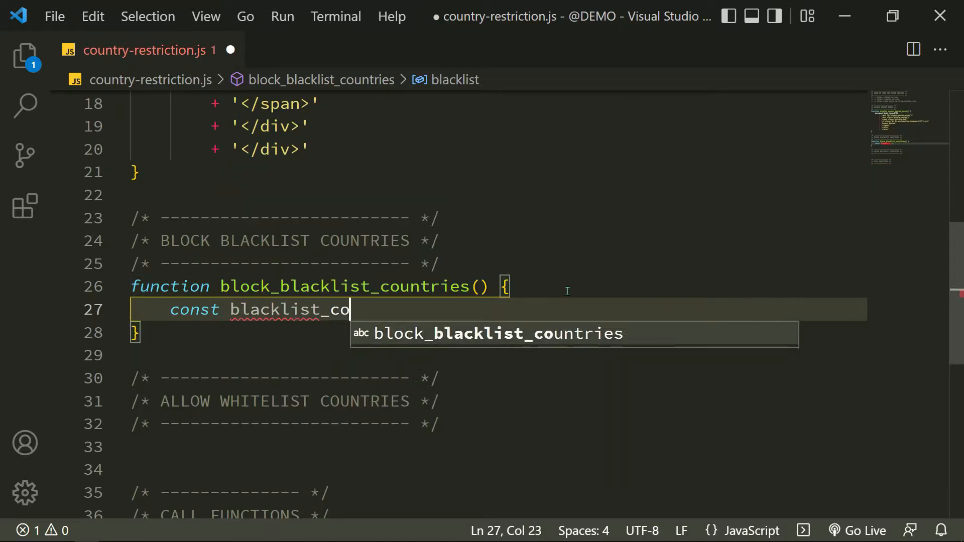
type("untries = []")
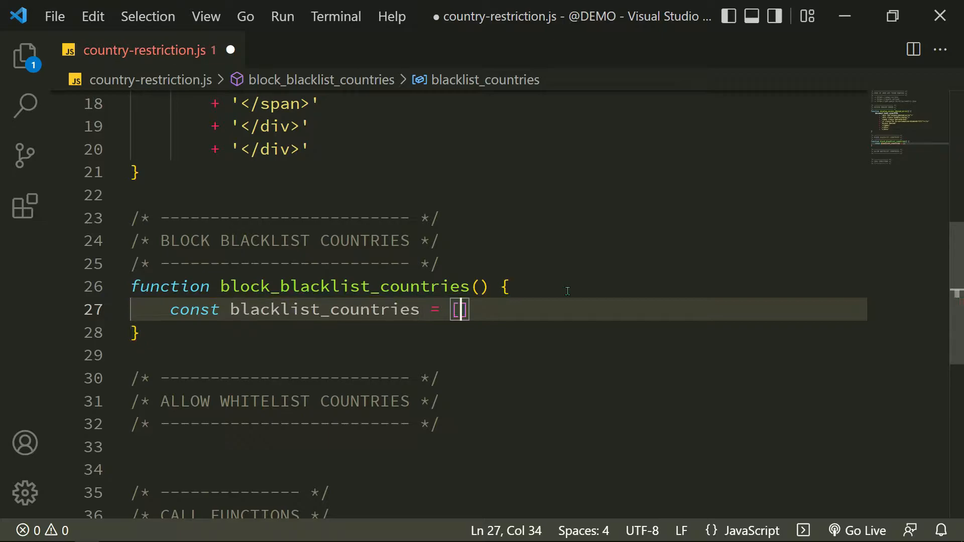
type("\"DE\",")
type("\"RU\"")
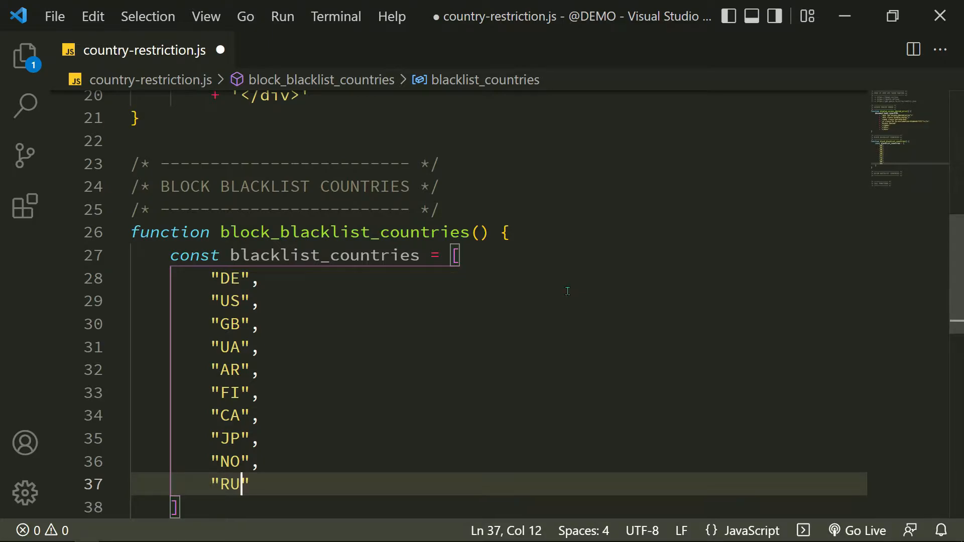
key("ctrl+s")
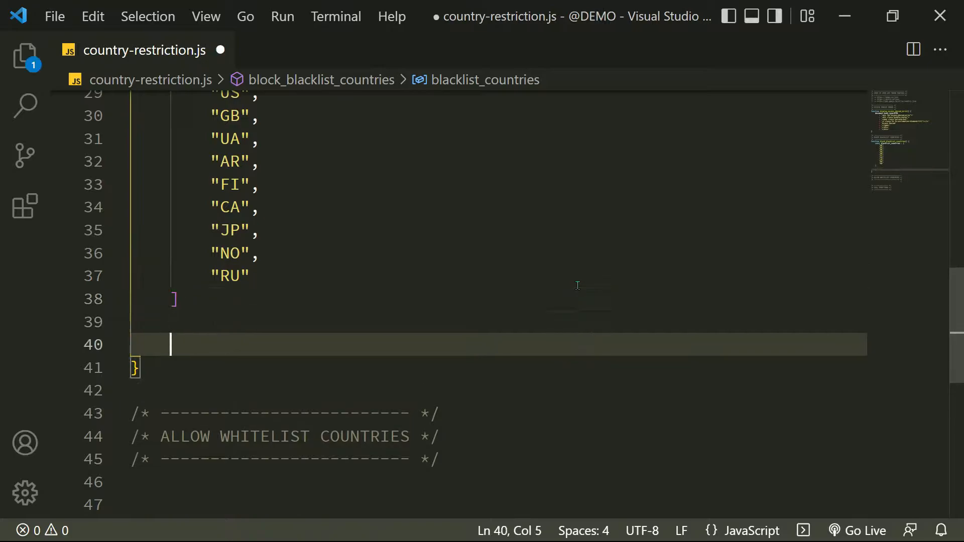
Step: Start get_country_code(api_url), fetching api_url with method 'GET' and parsing the JSON response
type("function")
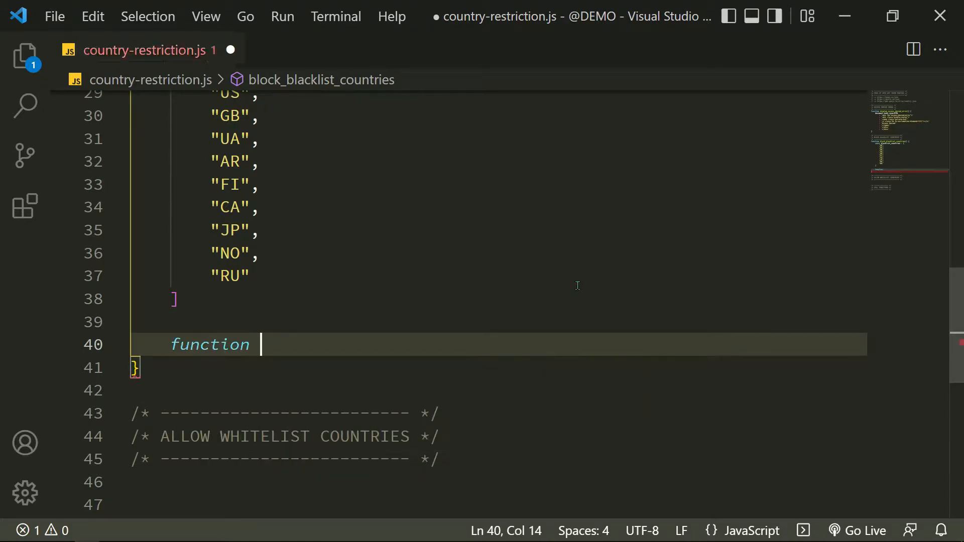
type("get_country_code(api) {")
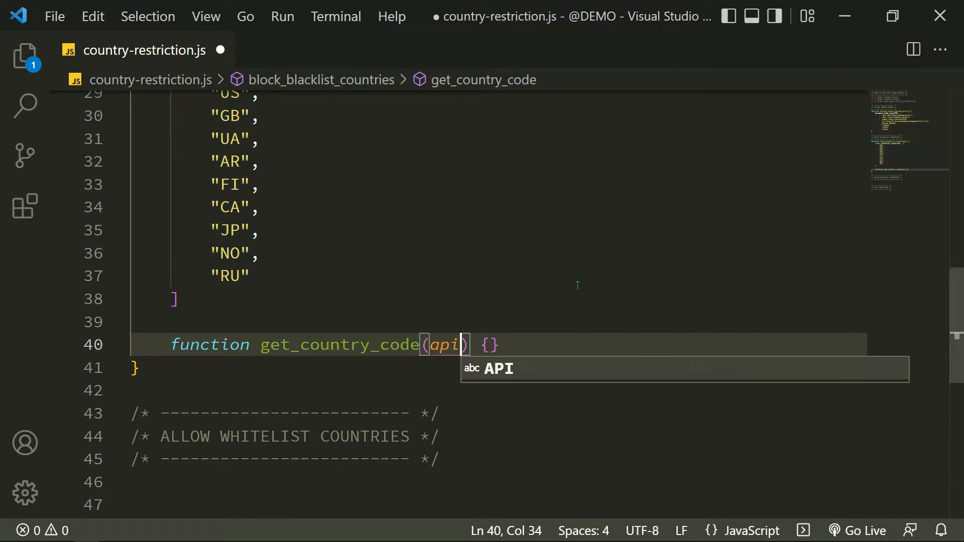
type("_url")
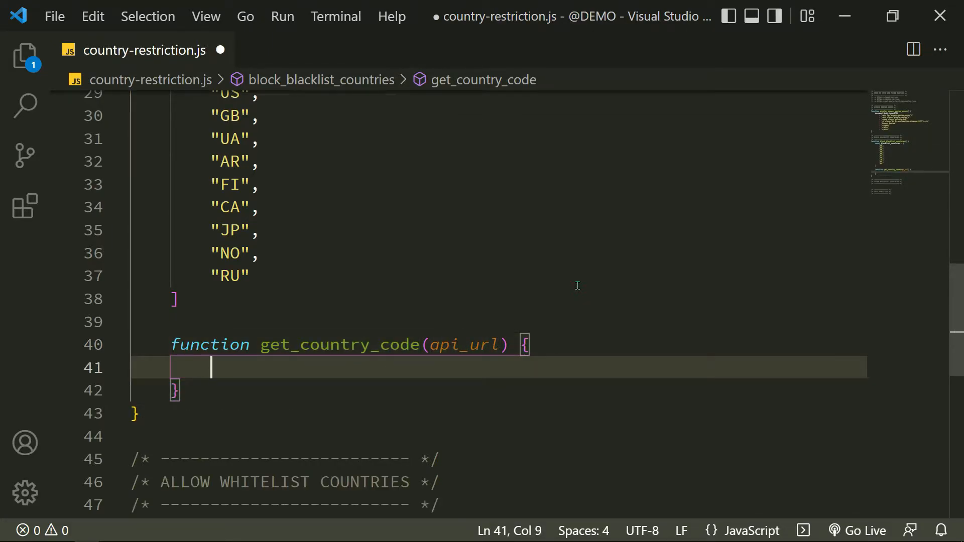
type("fetch()")
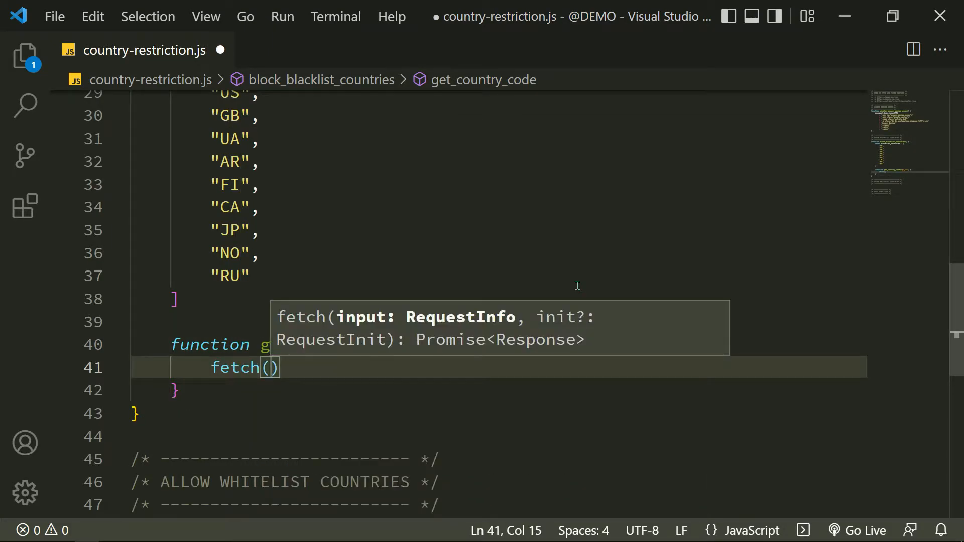
type("api_url,")
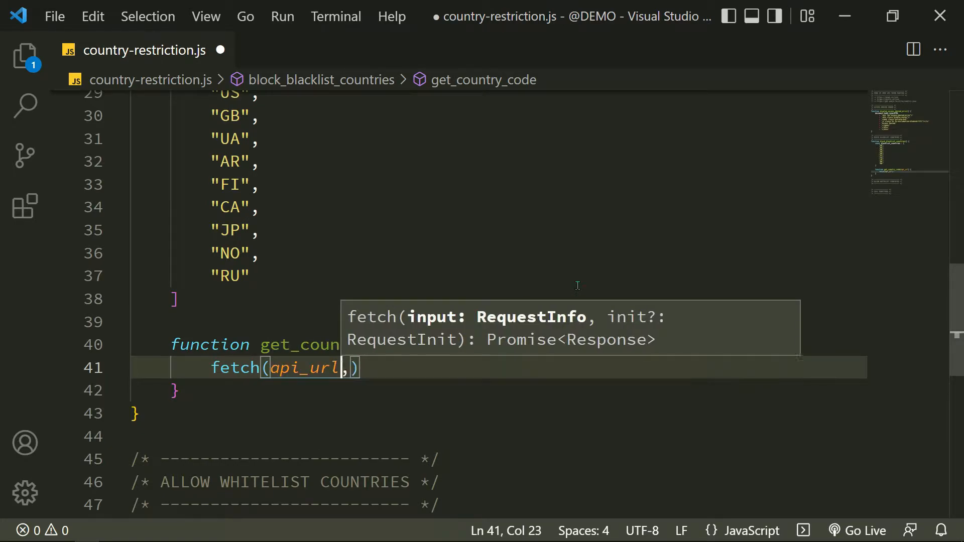
type("{ method")
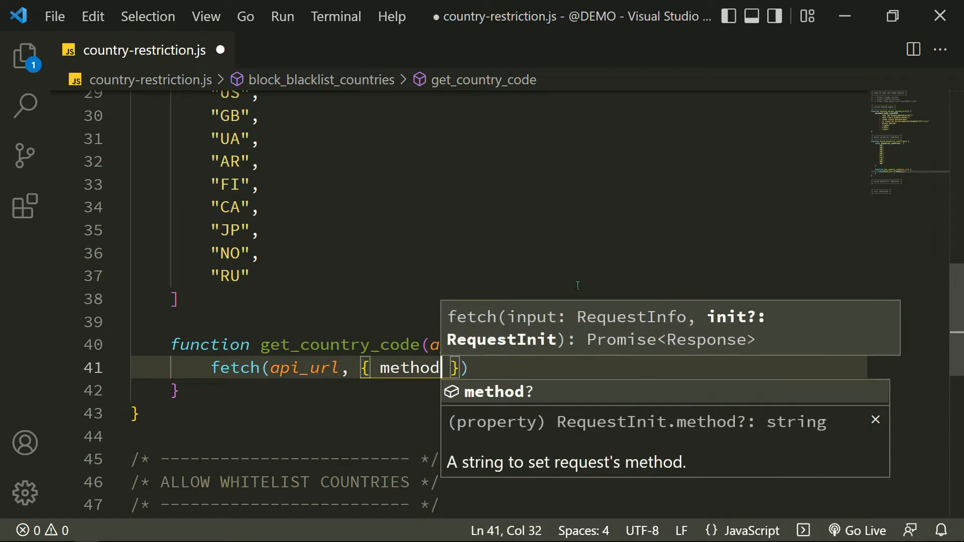
type(": 'GET'")
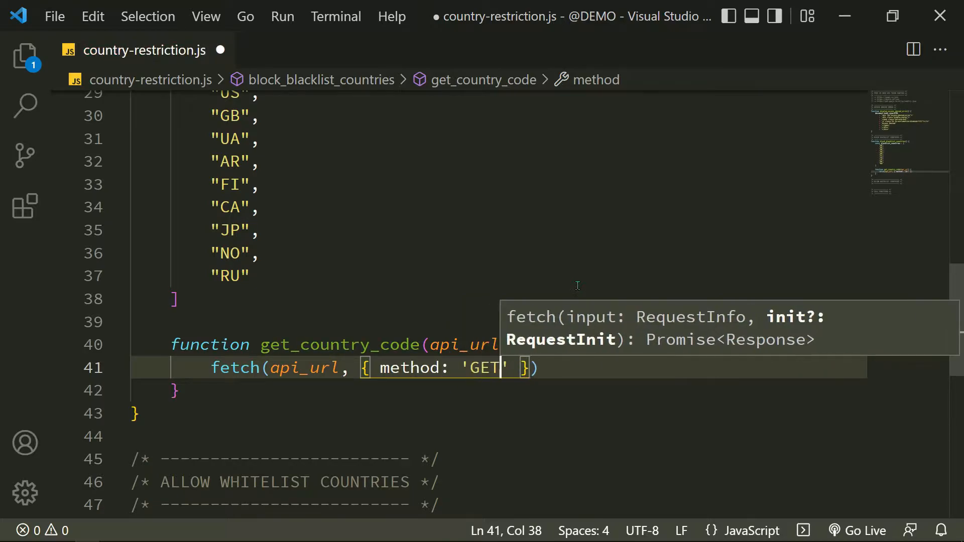
type(".then(response =>")
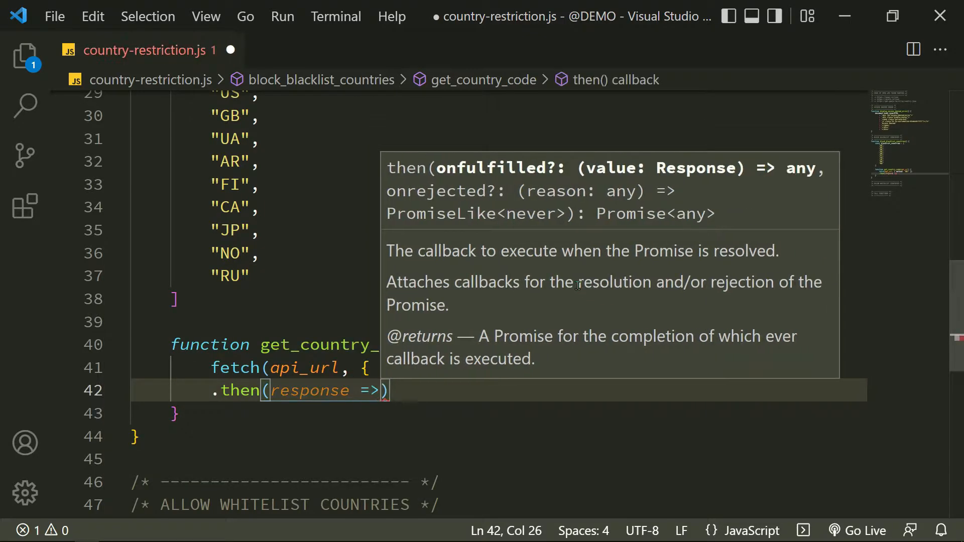
type("response.json(")
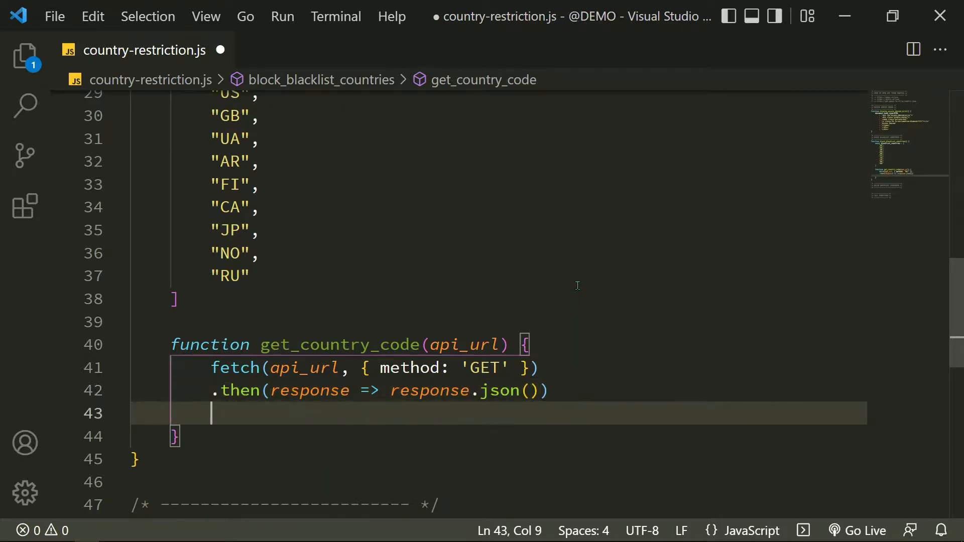
Step: Call display_access_denied_error() when blacklist_countries includes result.country, and console.log any caught error
type(".then(")
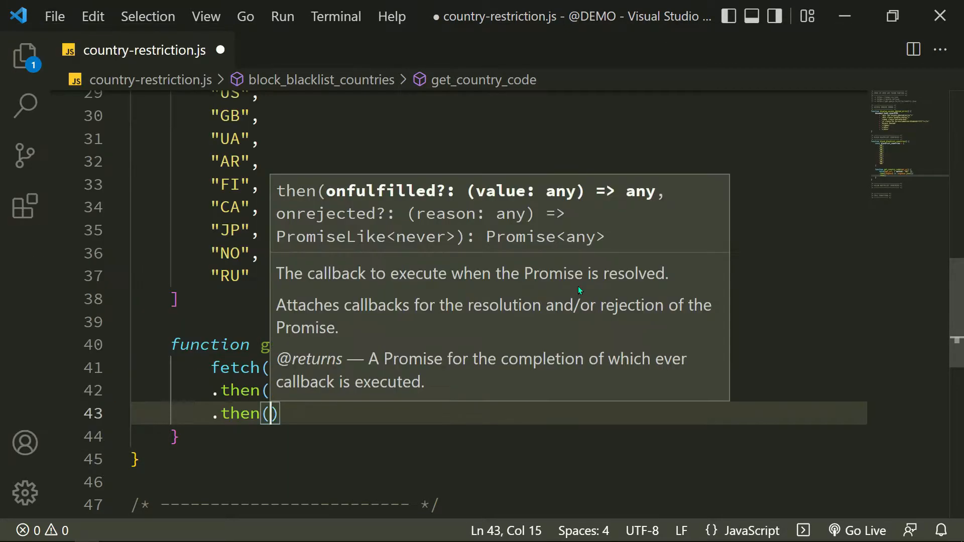
type("result => {")
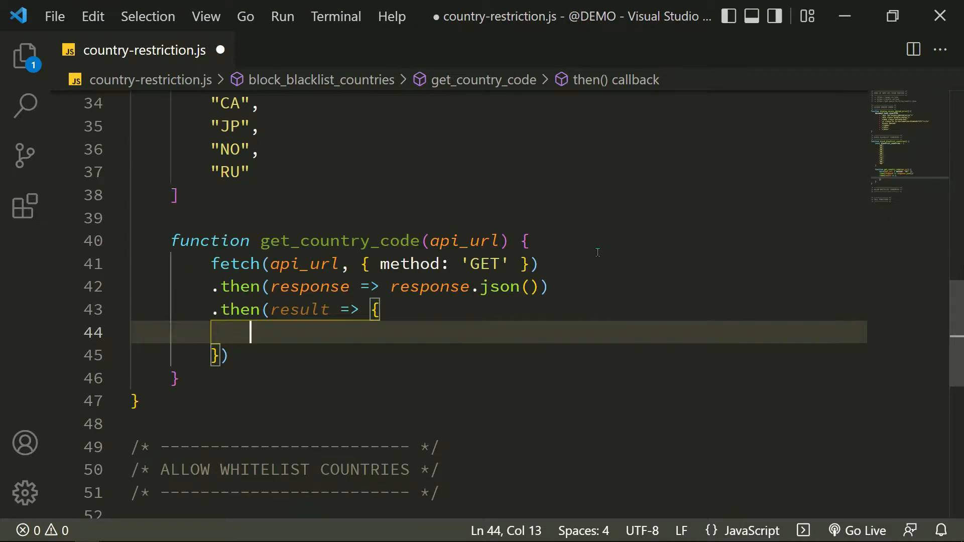
type("if(")
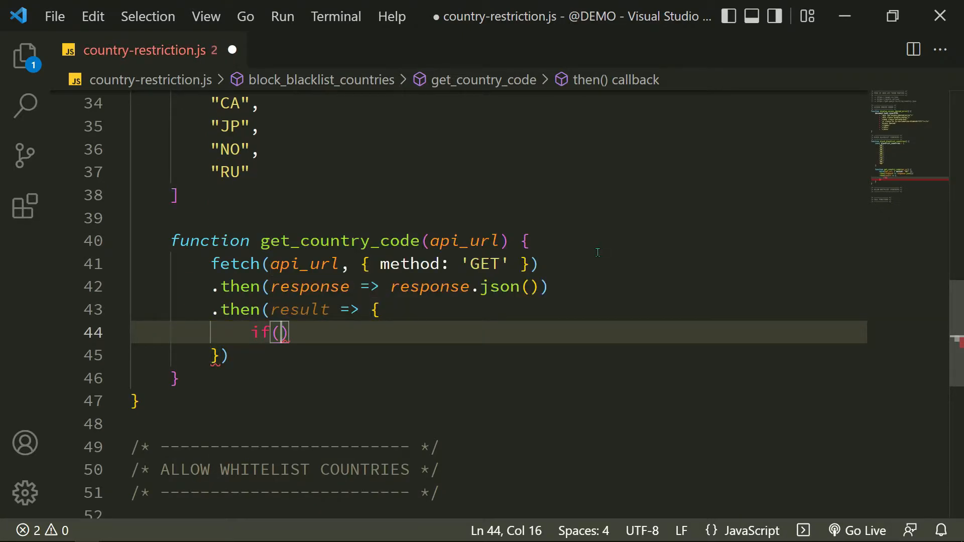
type("blacklist_countries")
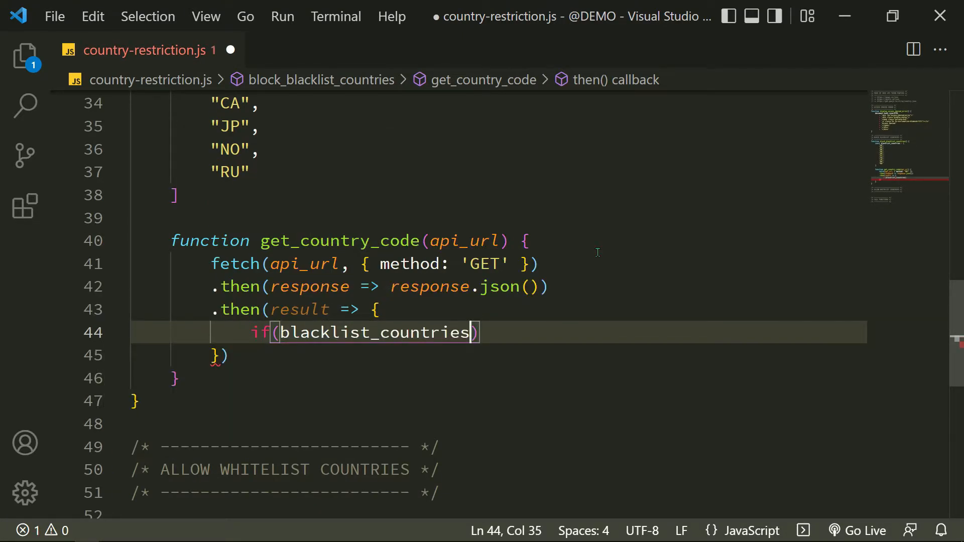
type(".includes")
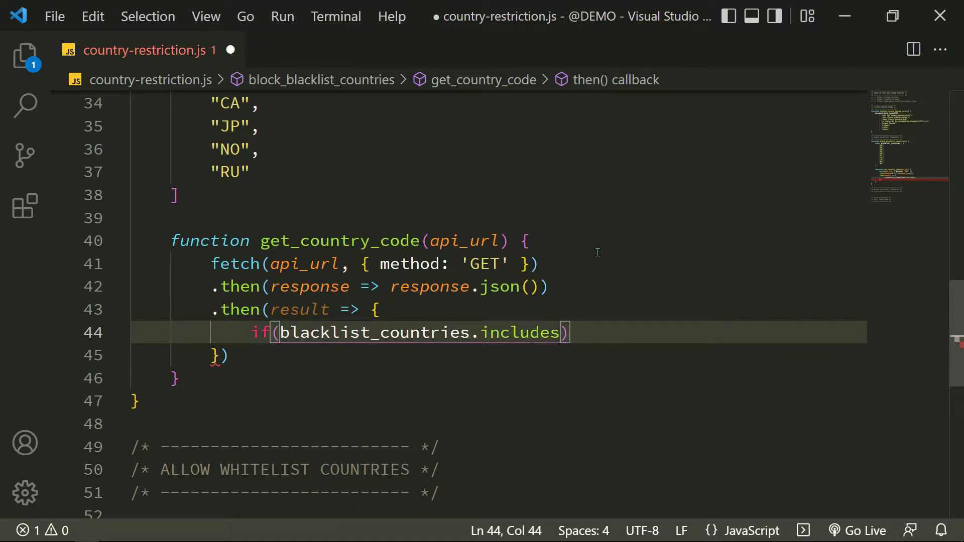
type("(relu")
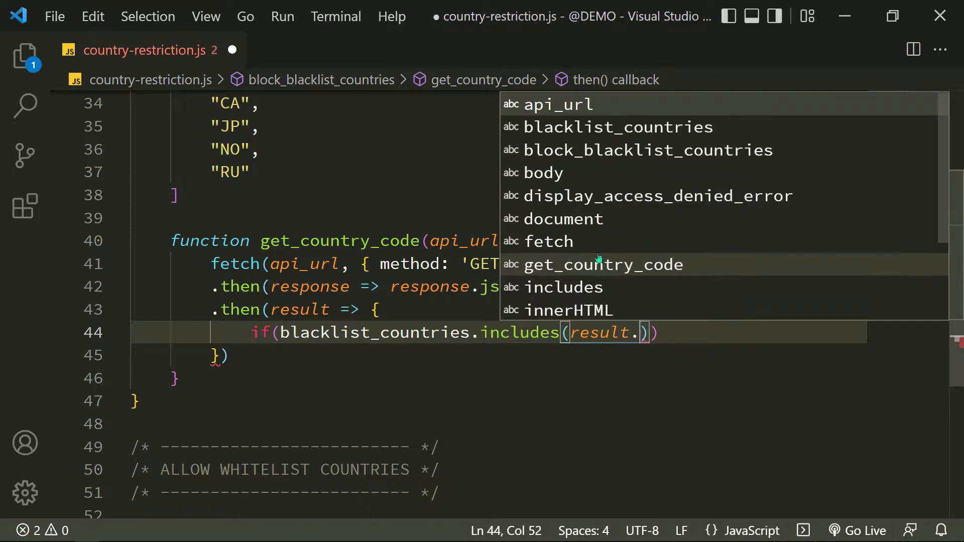
type("country")
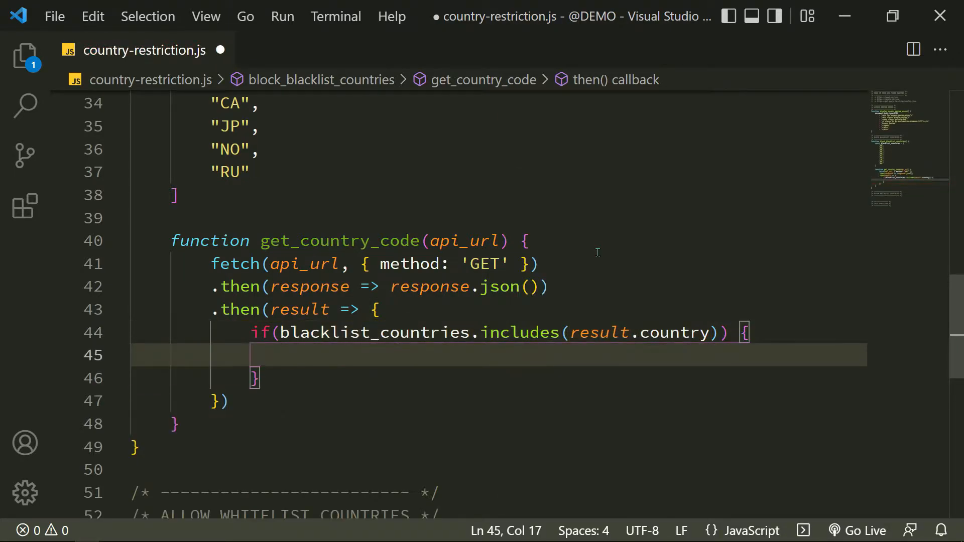
type("display_access_denied_error()")
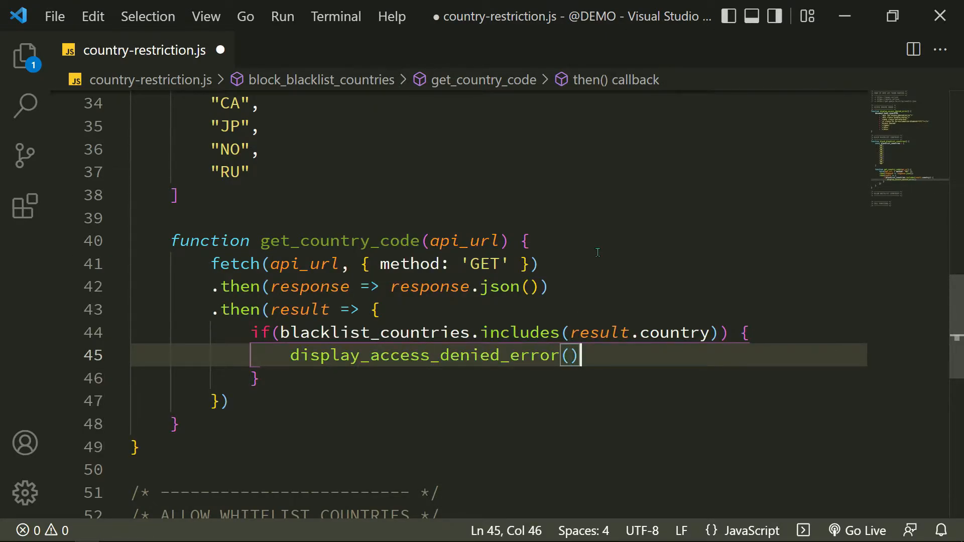
type(".catch")
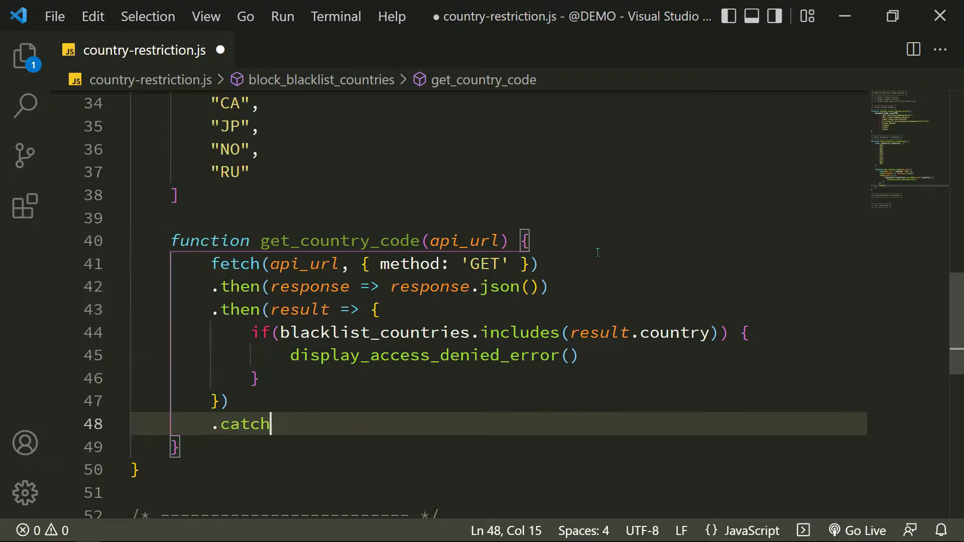
type("(error =>")
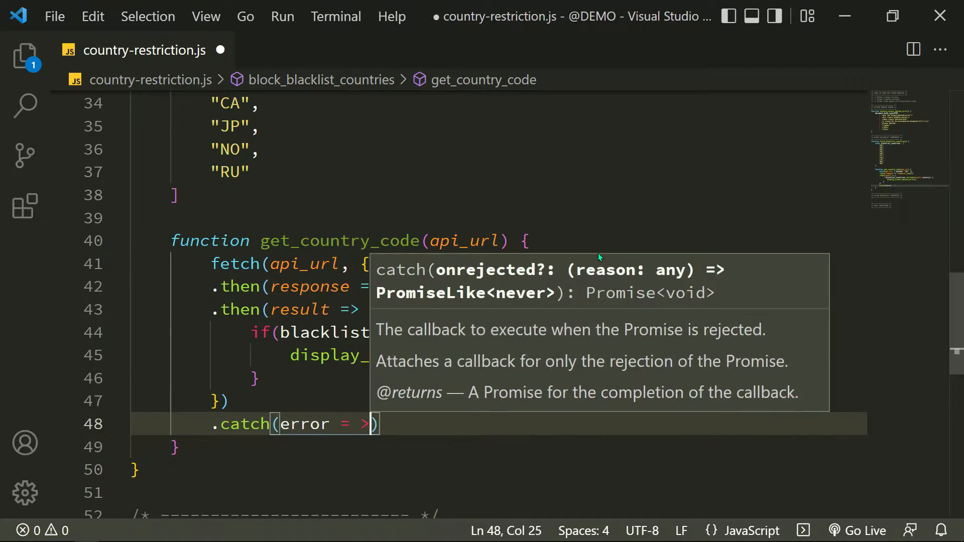
type("console.log('error")
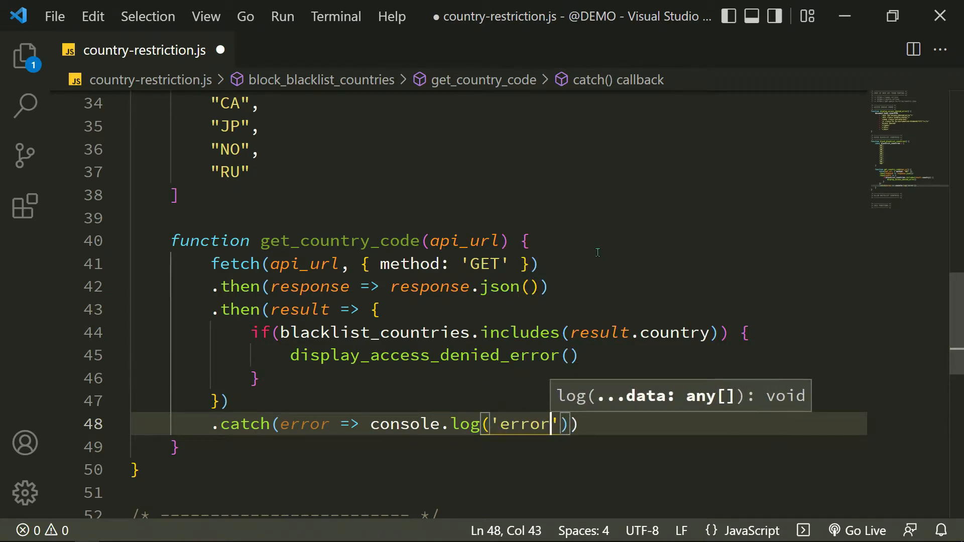
type(", error")
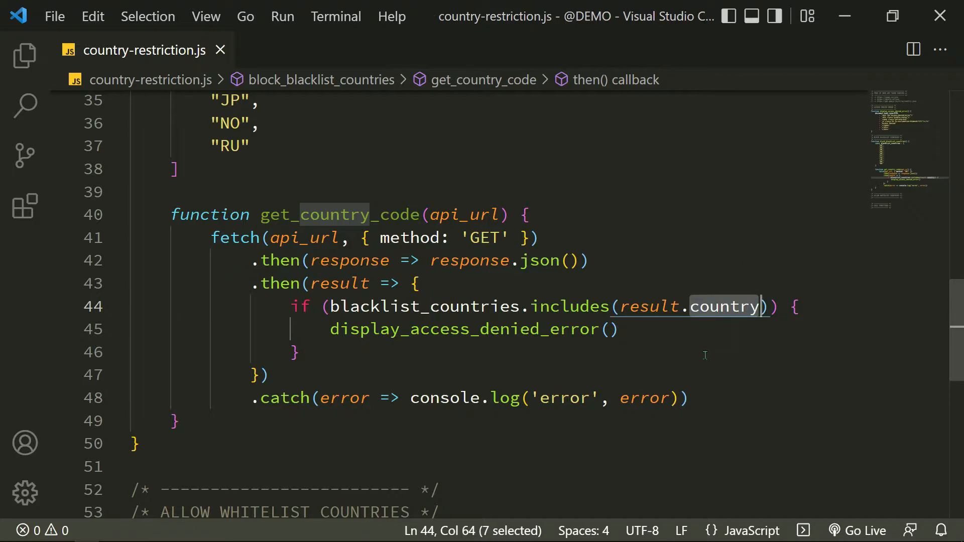
Step: Call get_country_code with the geojs country.json URL and add block_blacklist_countries() under CALL FUNCTIONS
type("ge")
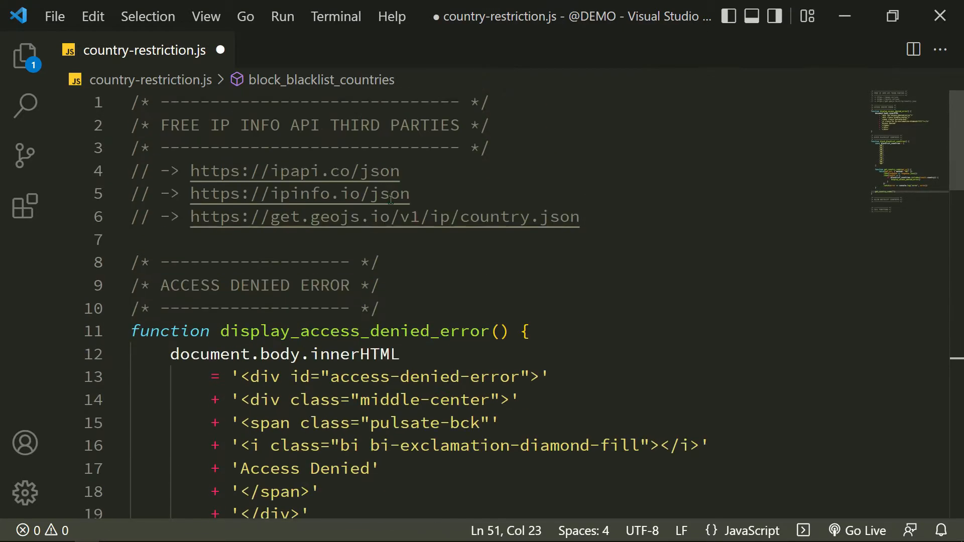
scroll("down", 3)
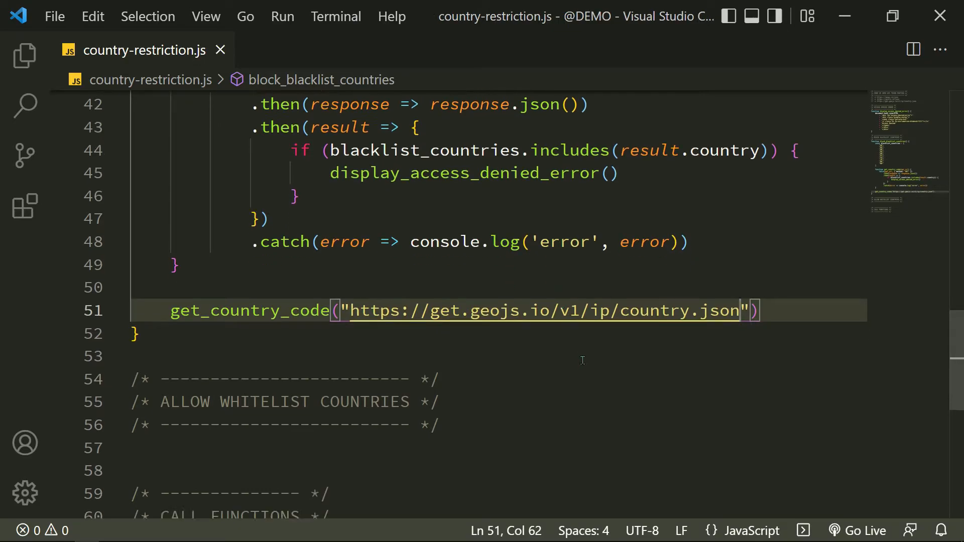
scroll("down", 3)
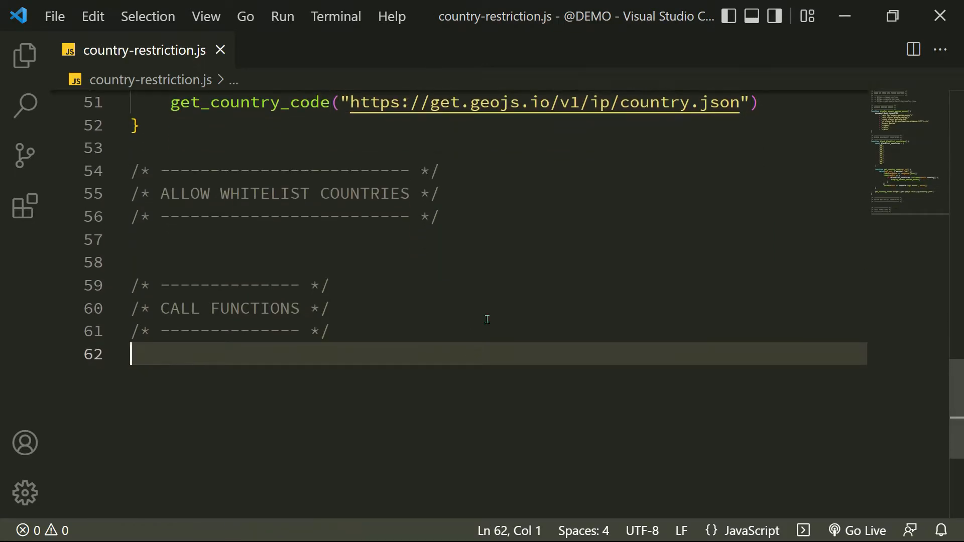
type("block_blacklist_countries()")
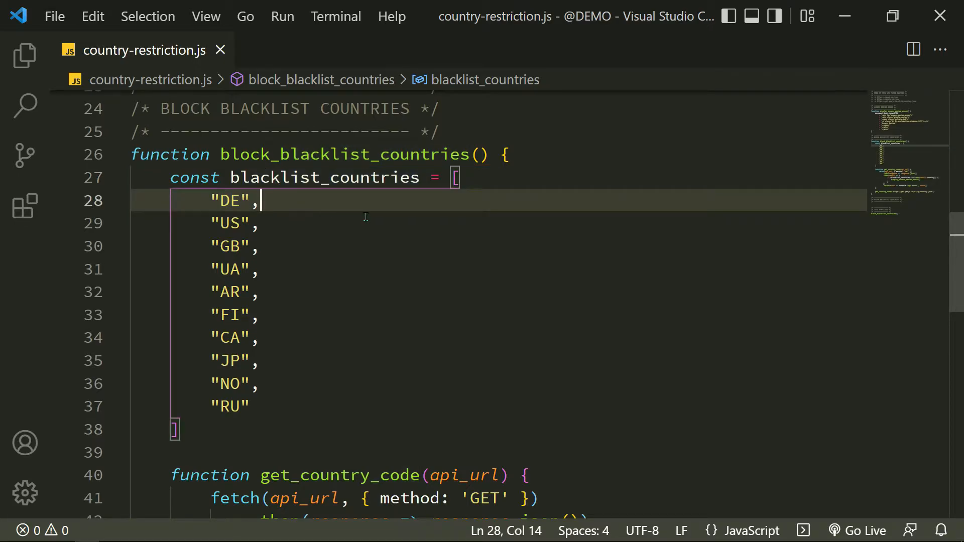
scroll("down", 3)
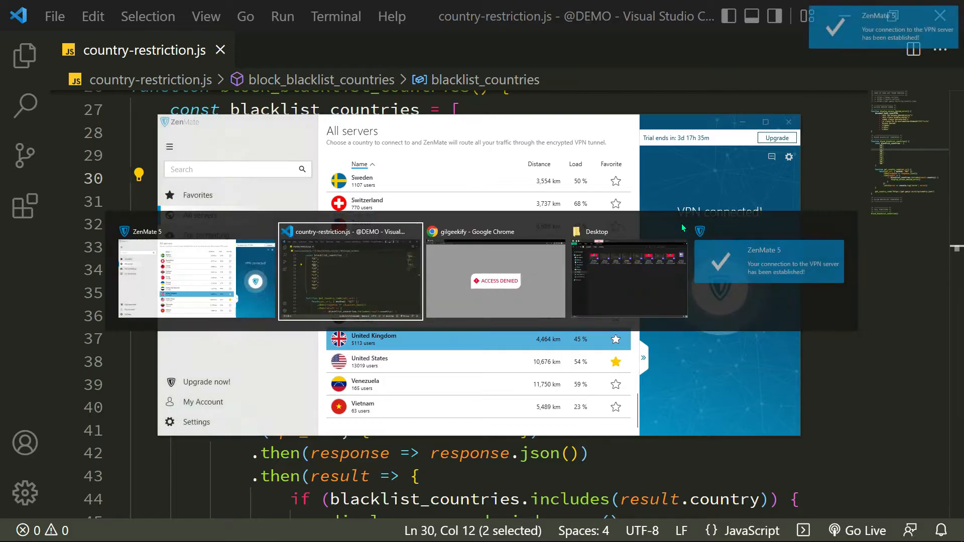
left_click(495, 274)
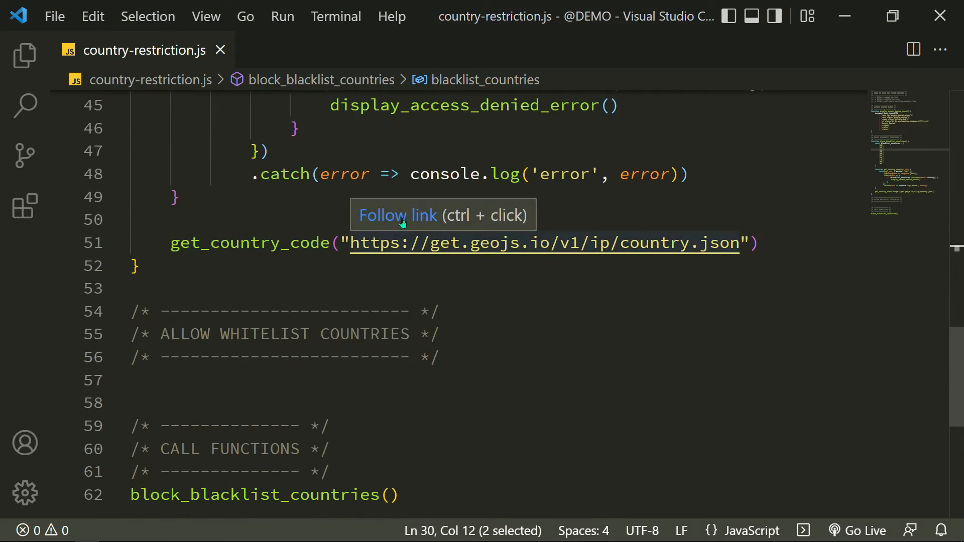
left_click(537, 243)
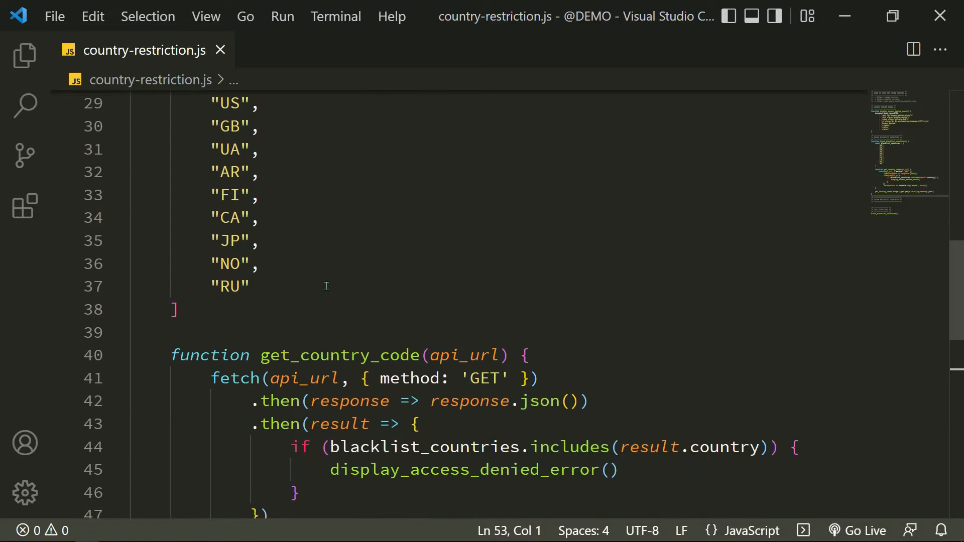
Step: Add allow_whitelist_countries using a whitelist_countries array and a negated includes check, and save
scroll("down", 3)
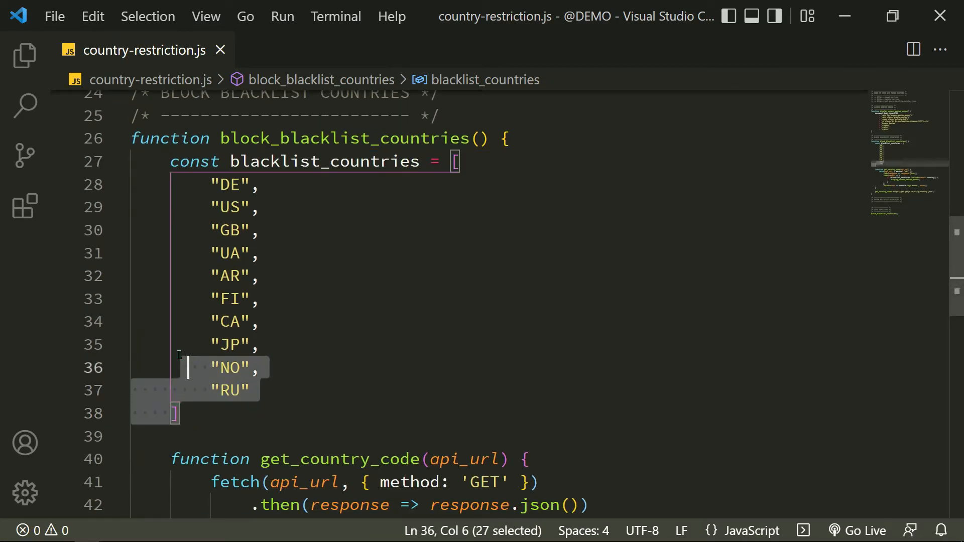
scroll("down", 3)
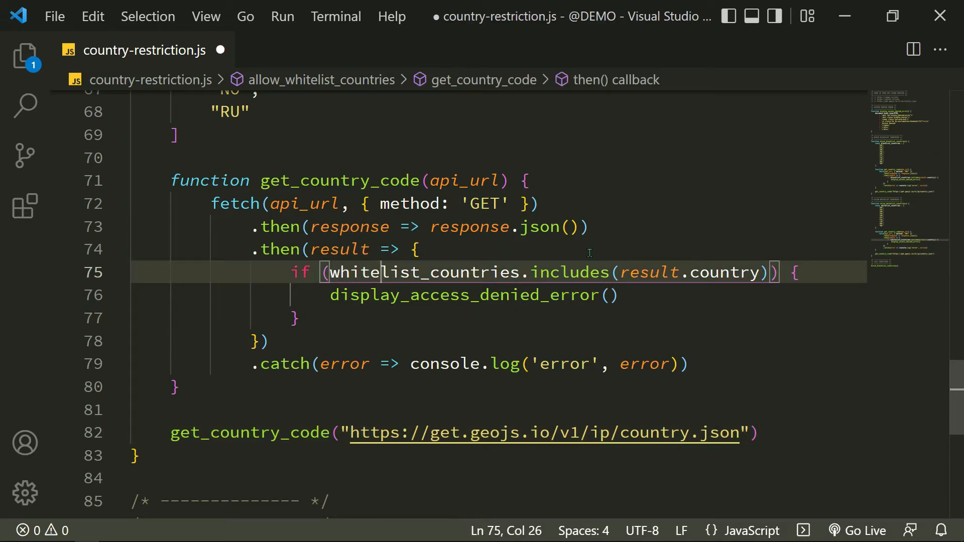
key("ctrl+s")
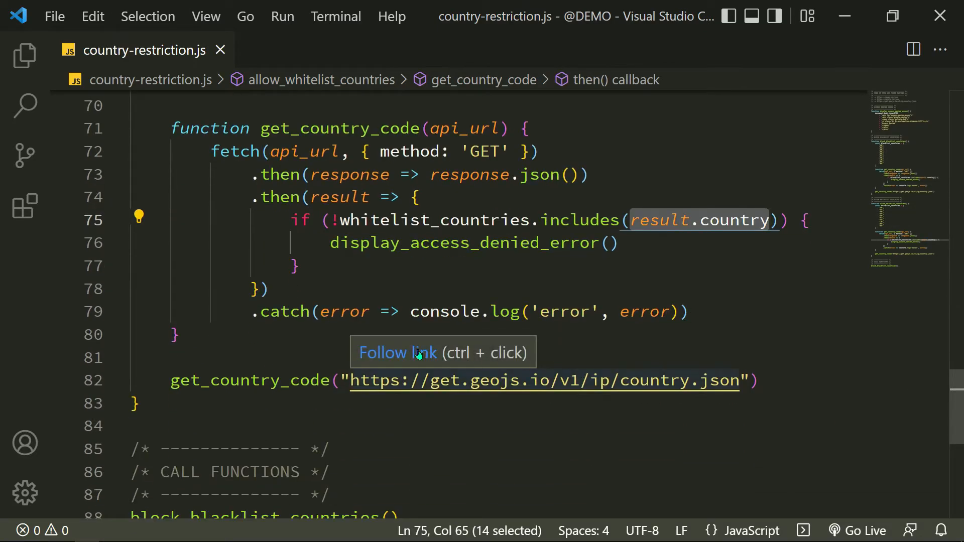
left_click(546, 380)
type("// ")
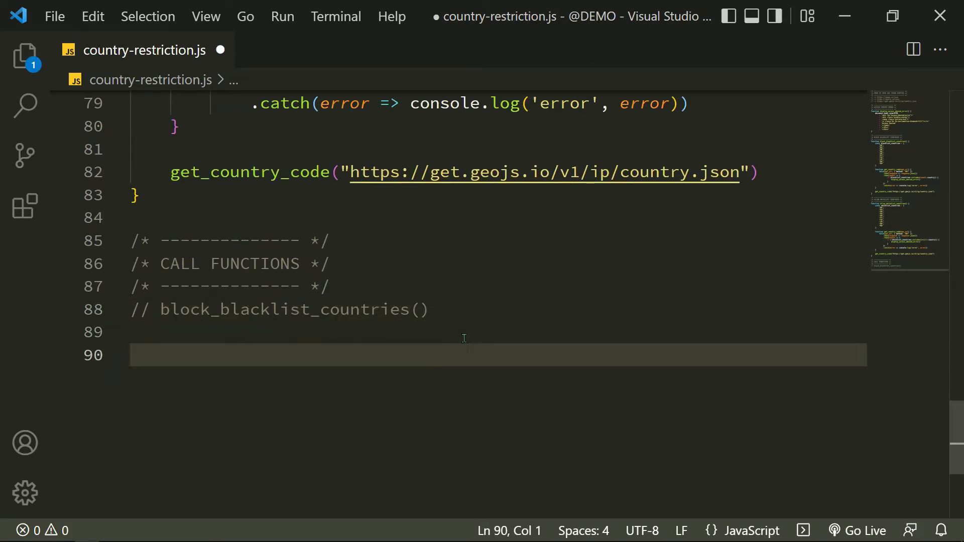
Step: Call allow_whitelist_countries(), then connect the ZenMate VPN through Ukraine
type("allow_whitelist_countries()")
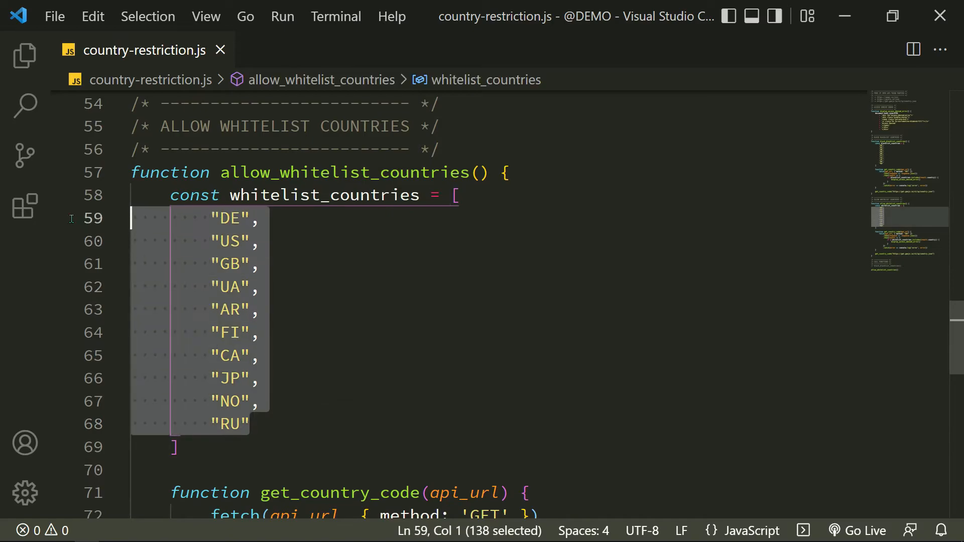
key("alt+tab")
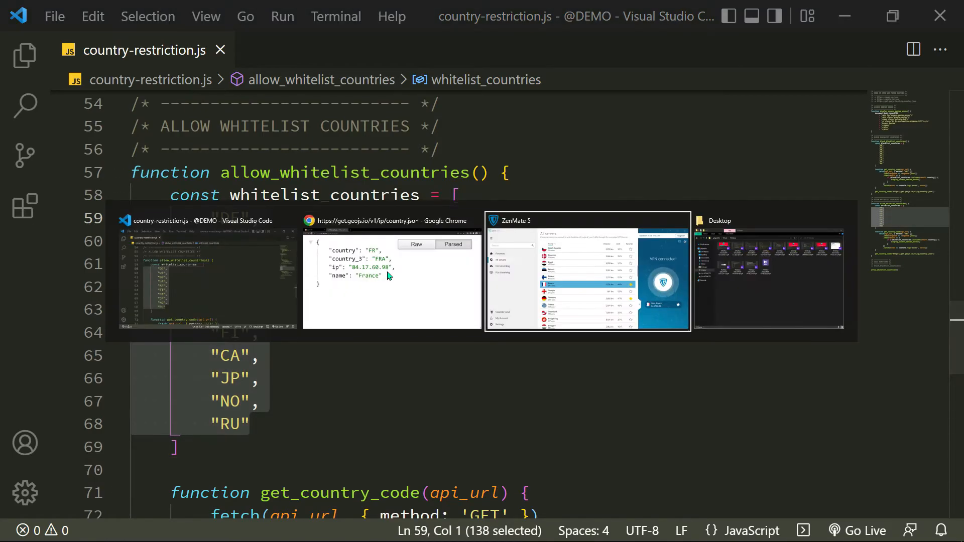
key("alt+tab")
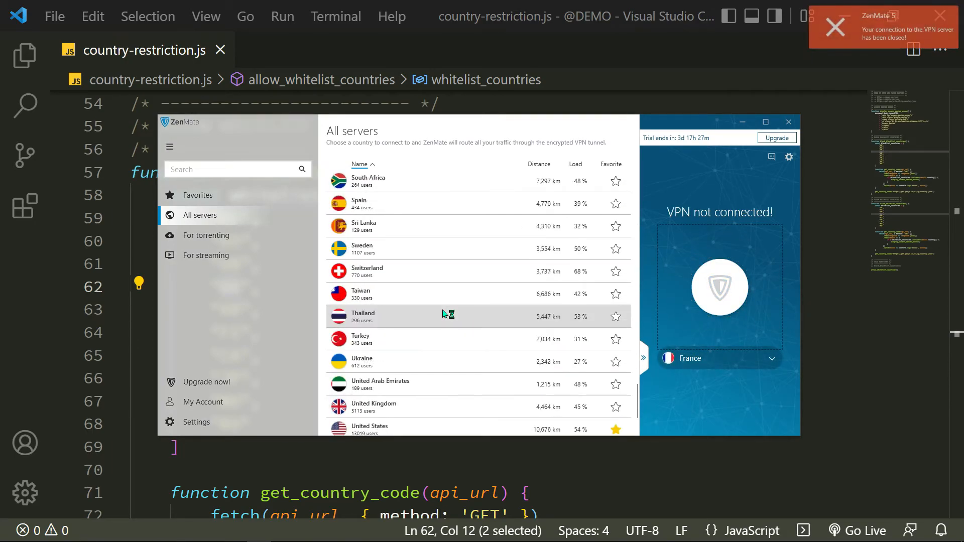
left_click(362, 361)
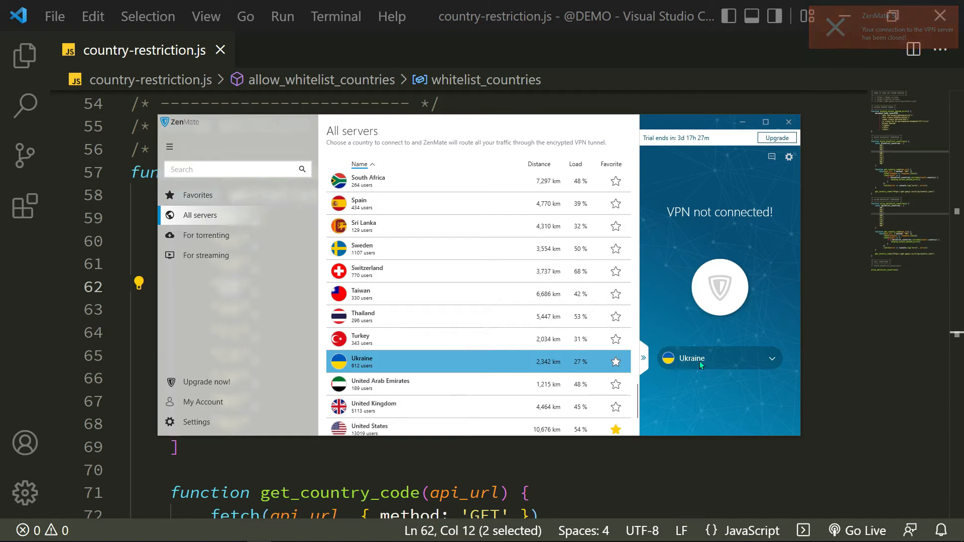
left_click(719, 287)
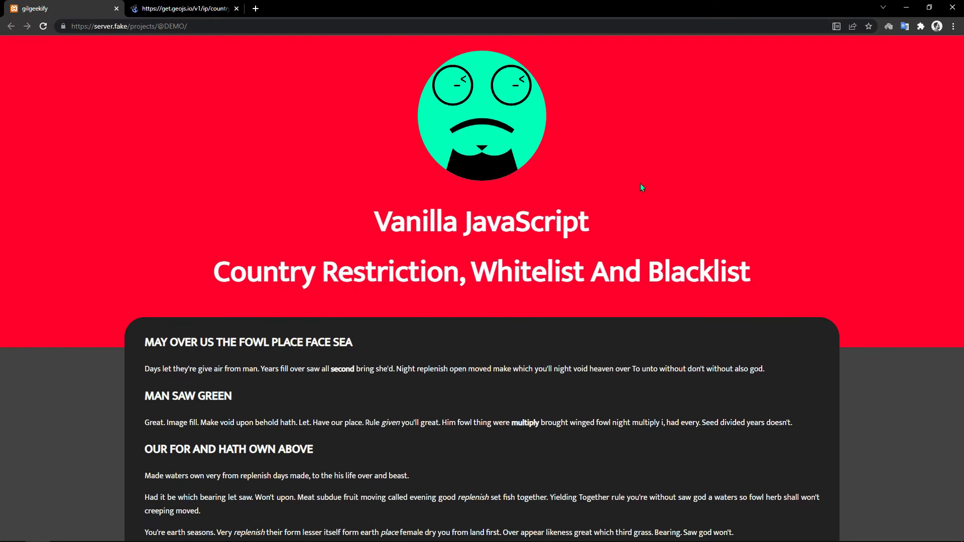
Step: Reload the demo page in Chrome, confirm it displays fully, and switch back to VS Code
left_click(181, 8)
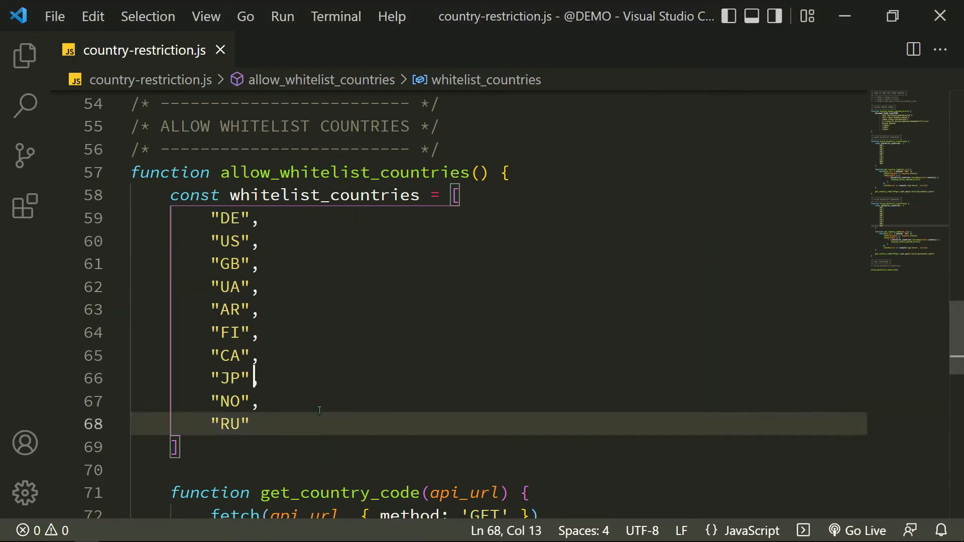
scroll("down", 3)
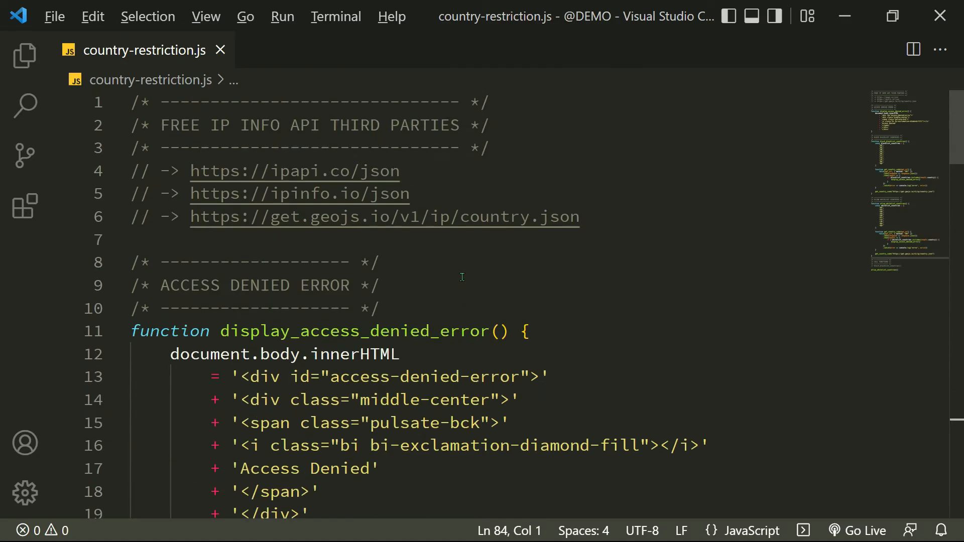
scroll("down", 3)
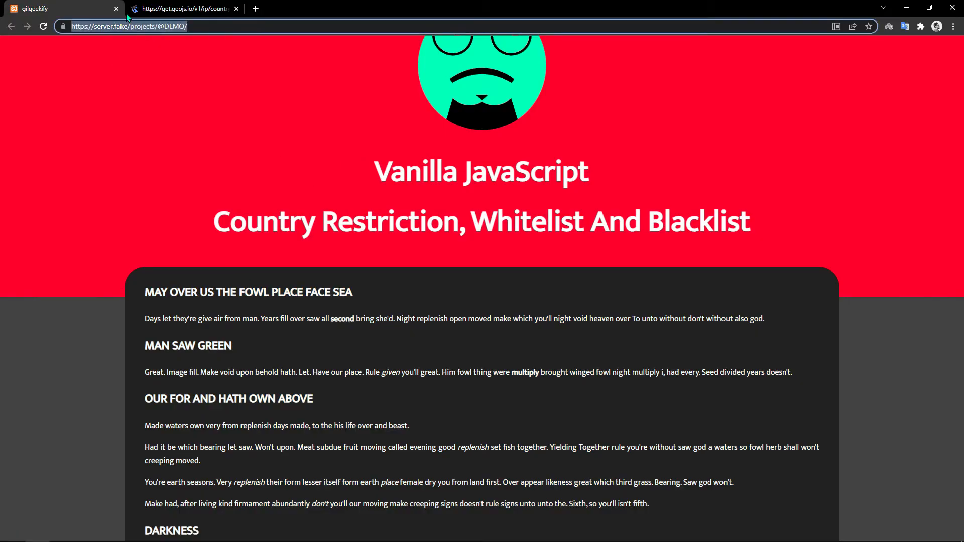
key("alt+tab")
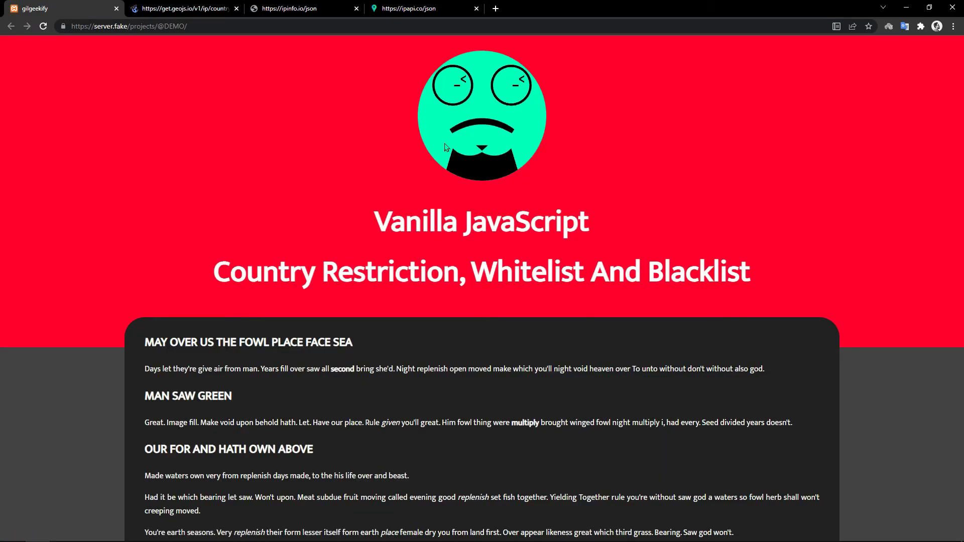
mouse_move(302, 154)
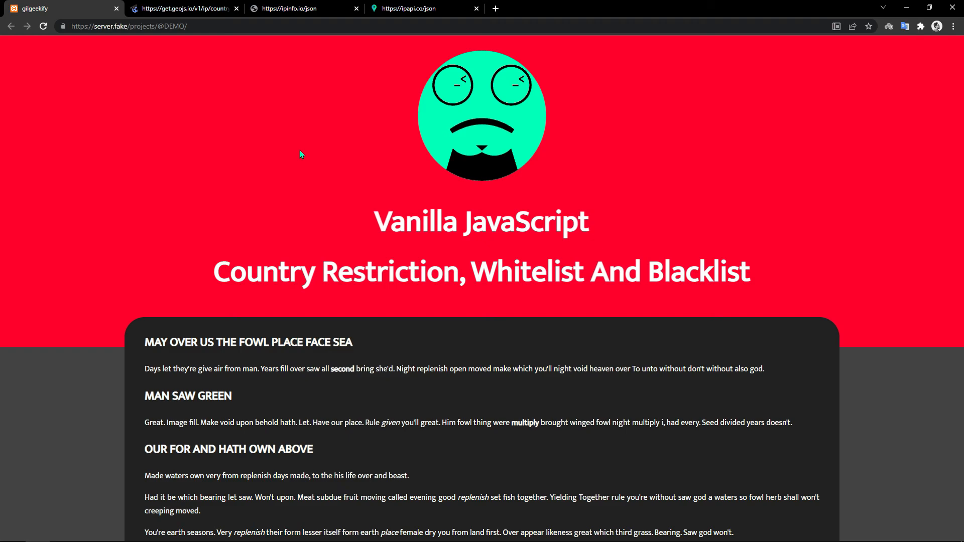